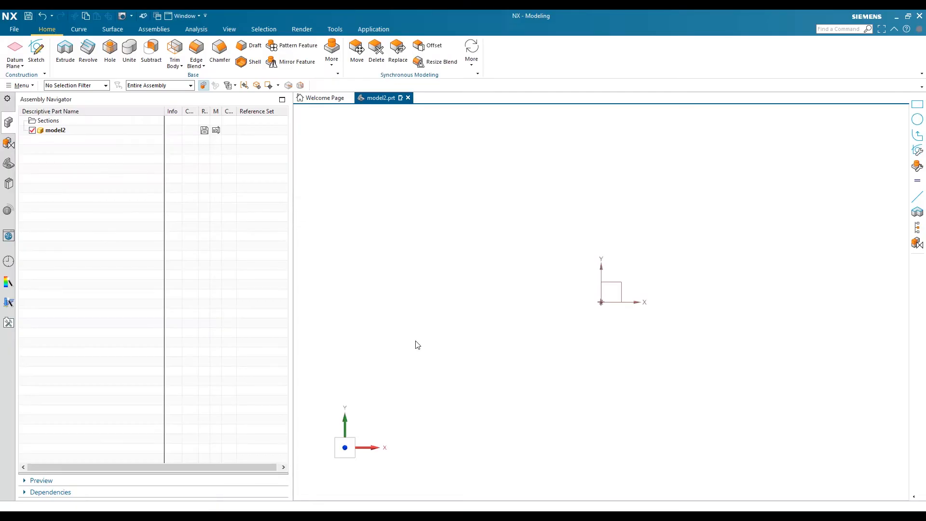
mouse_move(410, 333)
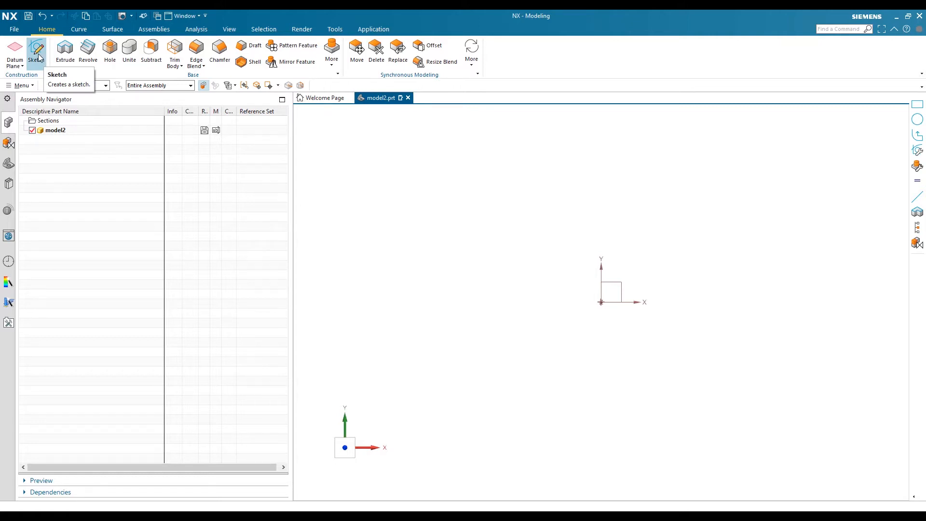
- Start a new sketch with the Sketch command on the Home tab
left_click(36, 52)
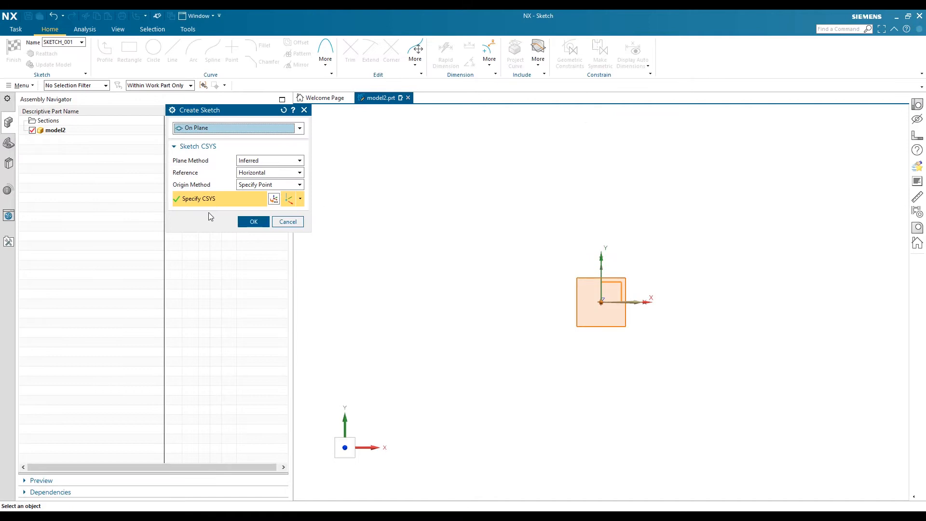
- Accept the inferred XY plane and enter the SKETCH_001 sketch environment
left_click(254, 221)
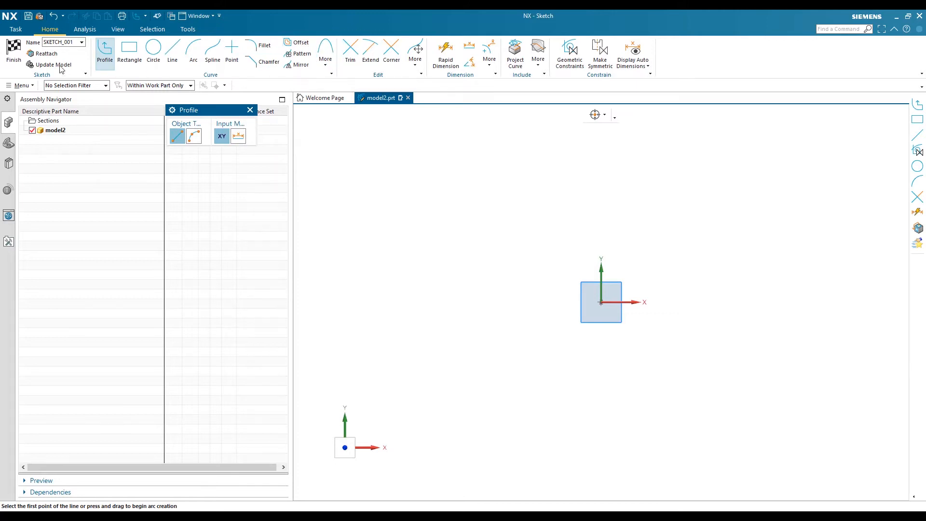
mouse_move(657, 55)
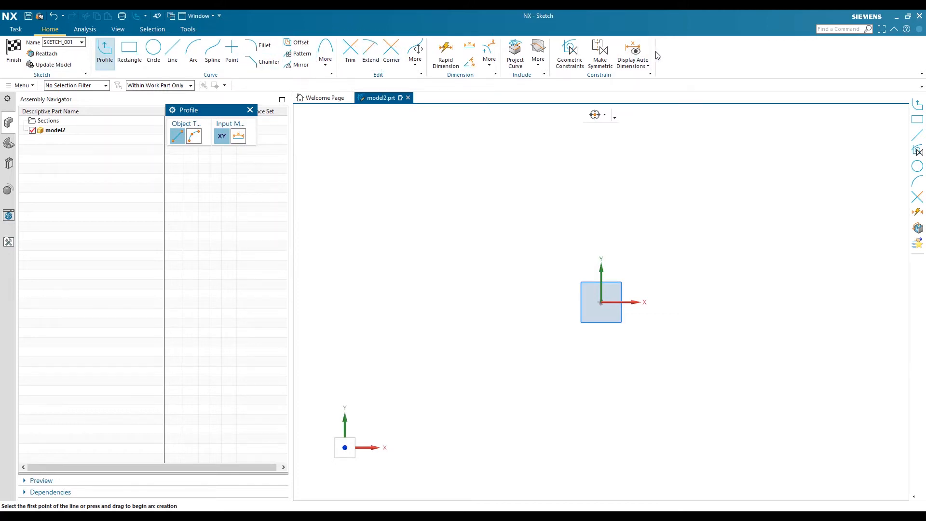
mouse_move(675, 62)
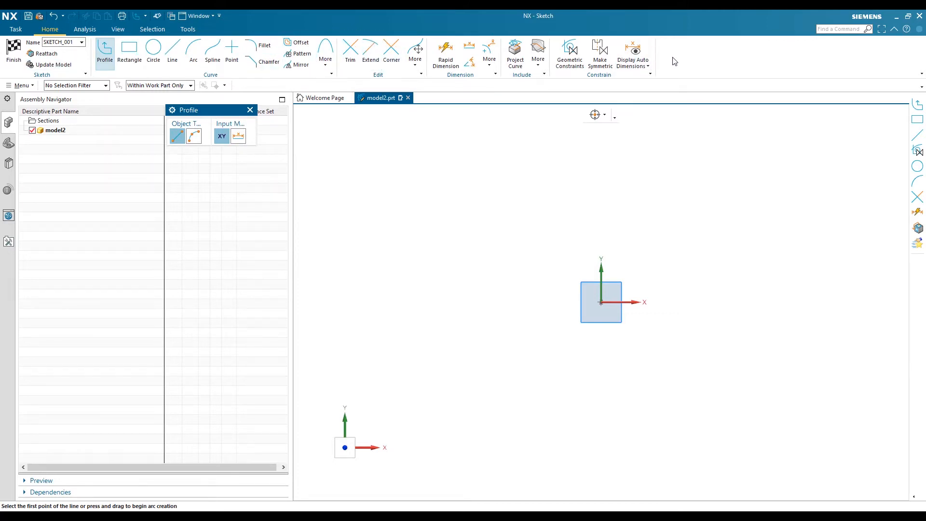
mouse_move(687, 59)
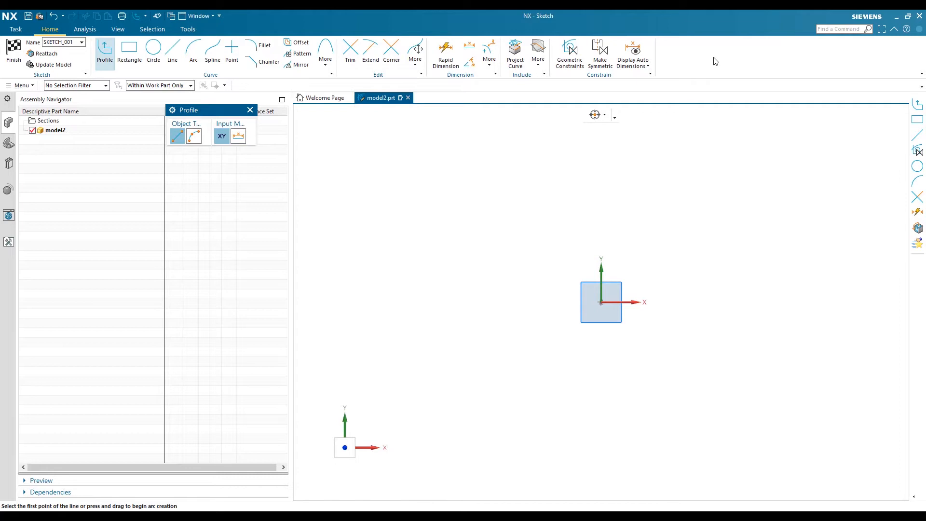
mouse_move(524, 184)
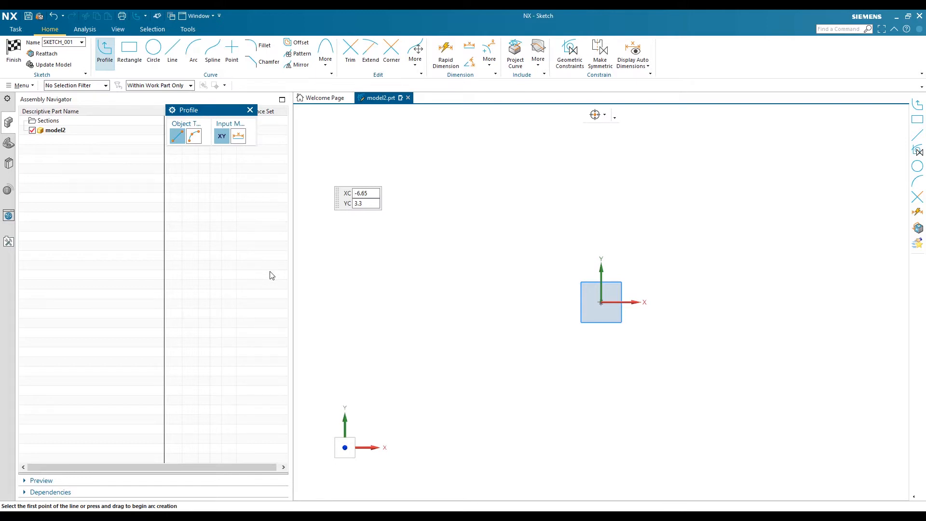
left_click(363, 193)
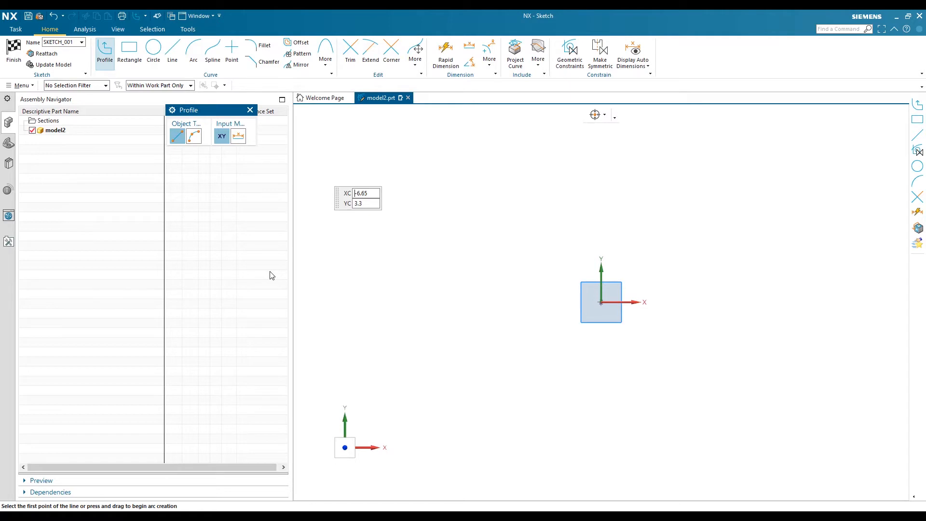
mouse_move(209, 202)
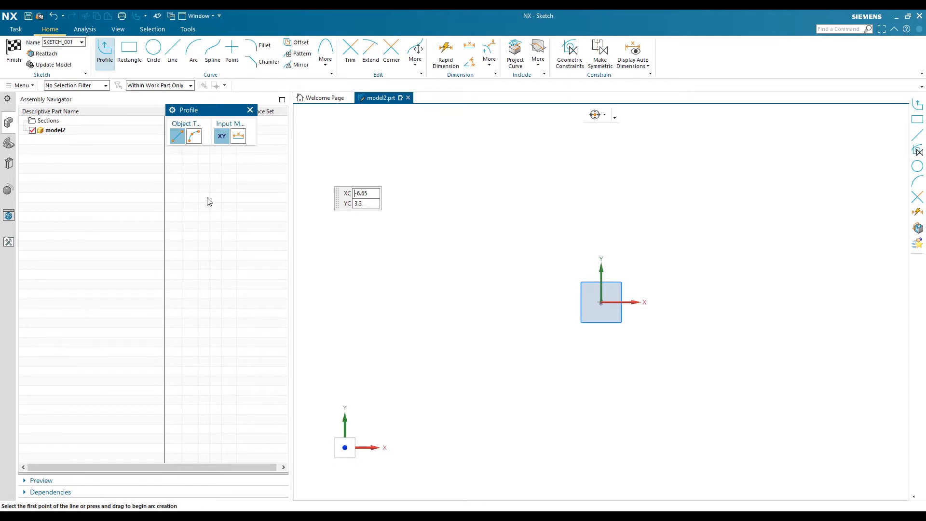
mouse_move(13, 53)
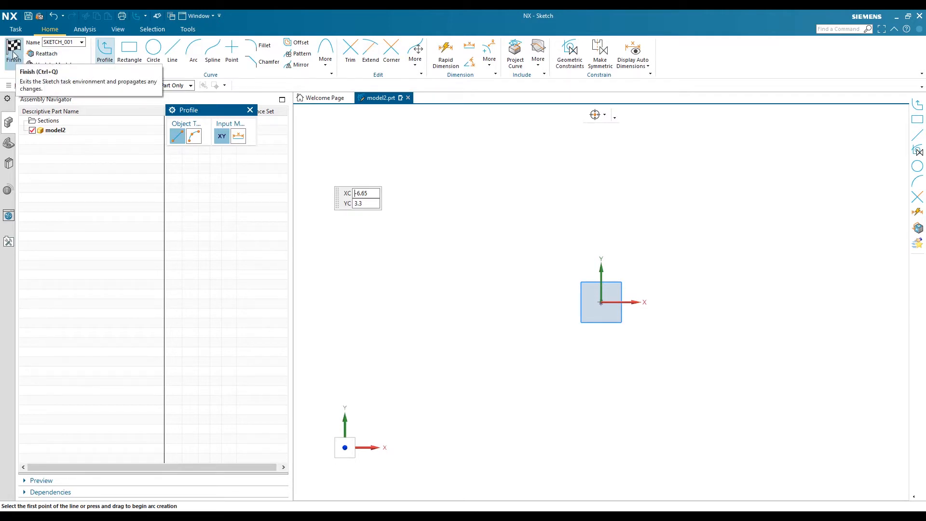
- Finish the empty sketch and show the File > Utilities commands
left_click(13, 53)
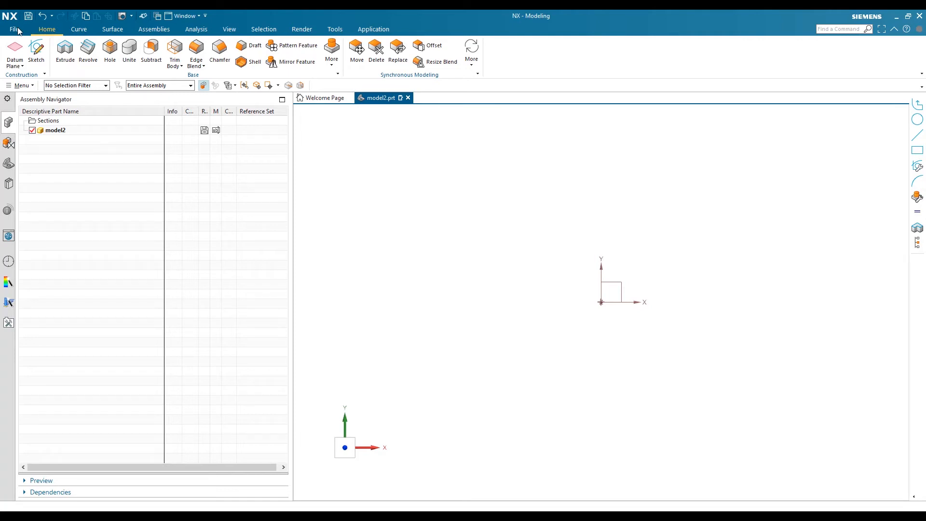
left_click(14, 28)
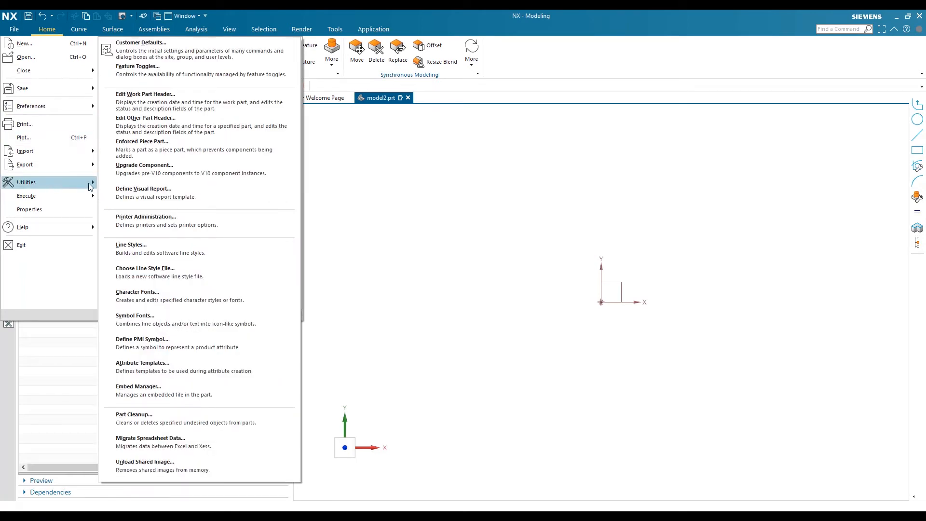
mouse_move(137, 70)
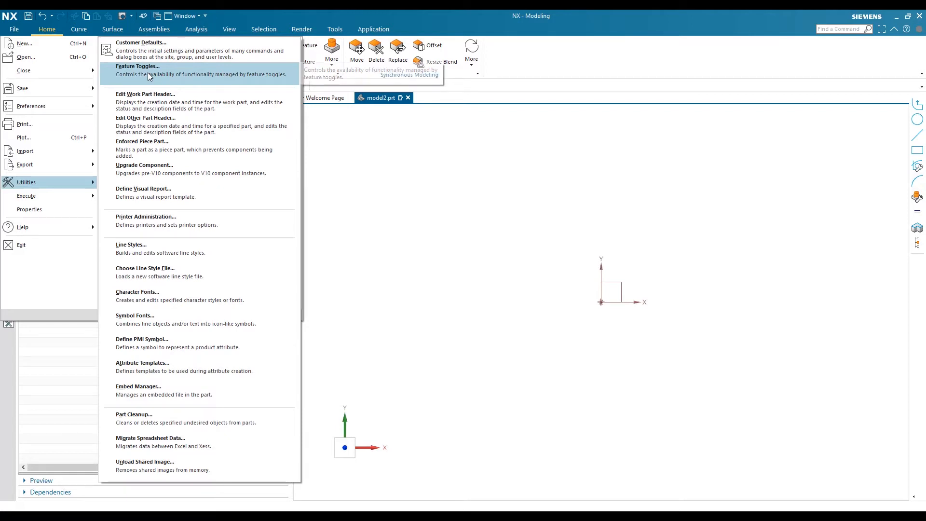
- Switch on the 'Use the new solver and UI for sketching' feature toggle, filtered by 'sk'
left_click(137, 66)
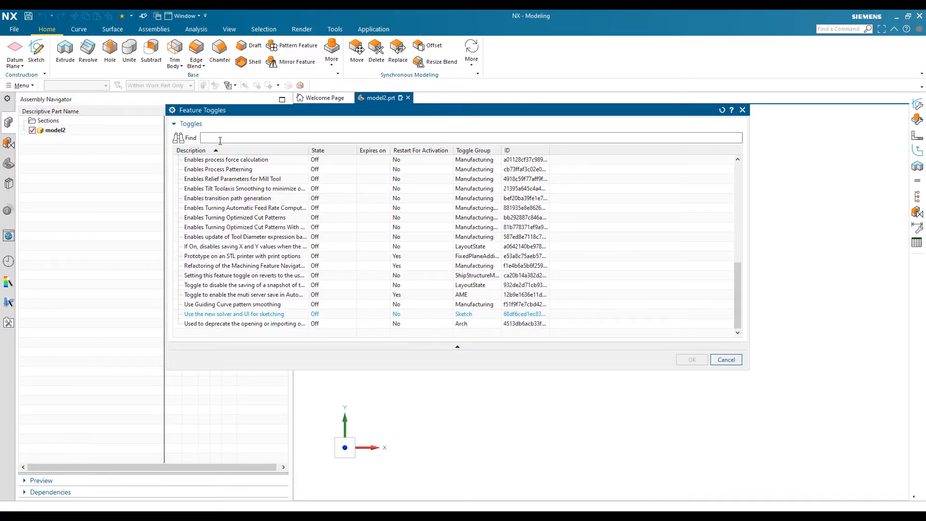
type("sk")
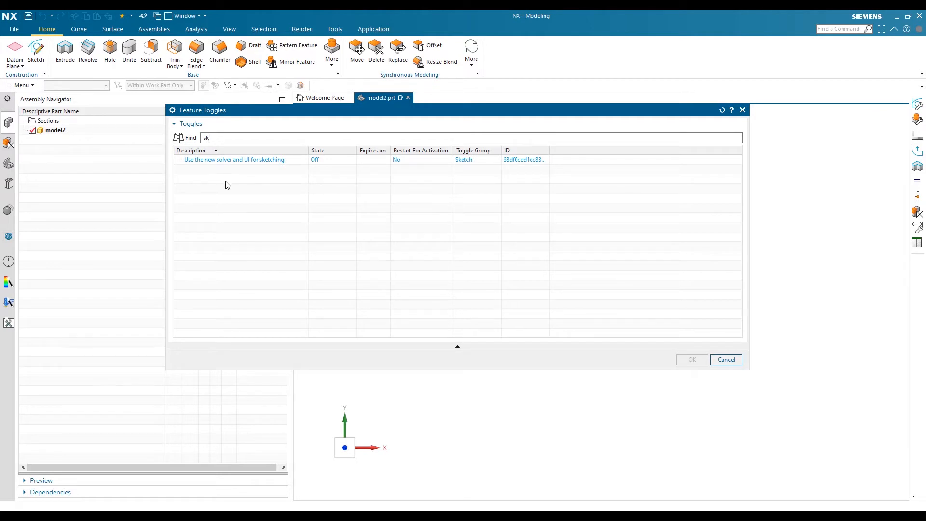
mouse_move(212, 167)
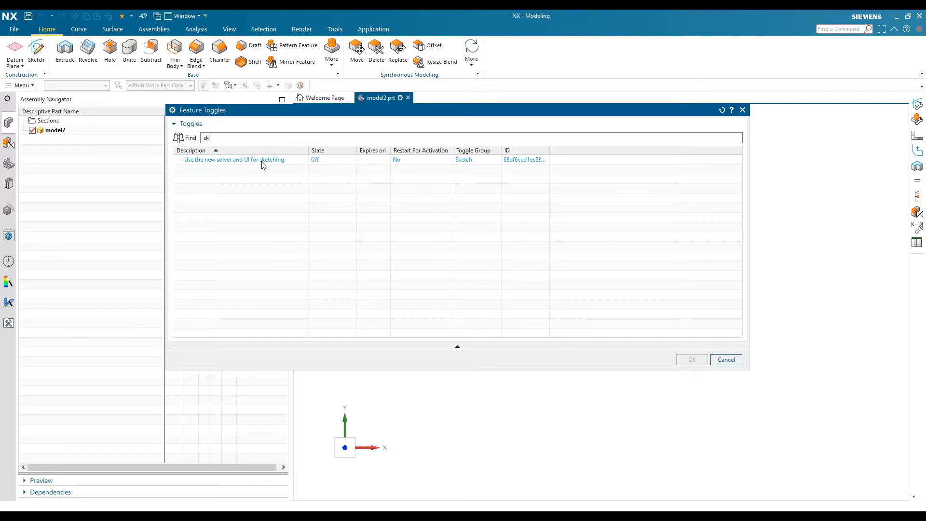
left_click(234, 160)
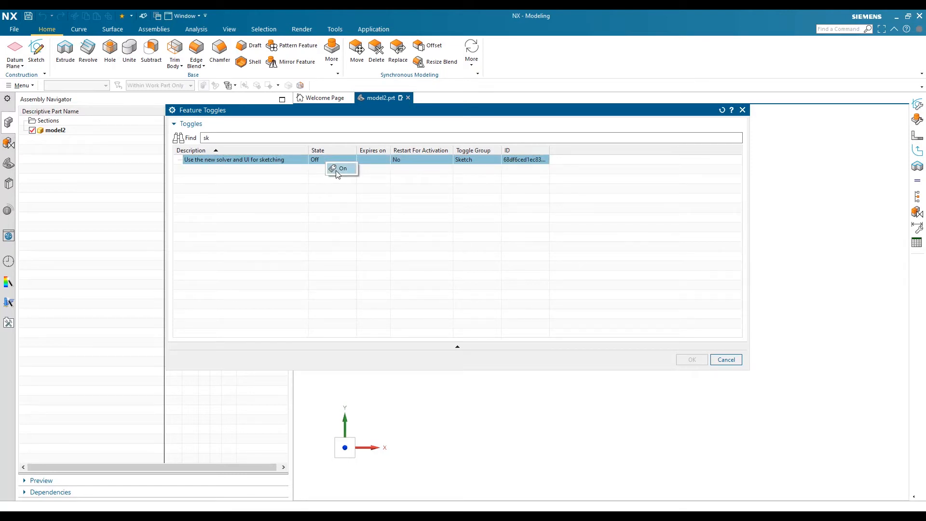
left_click(342, 169)
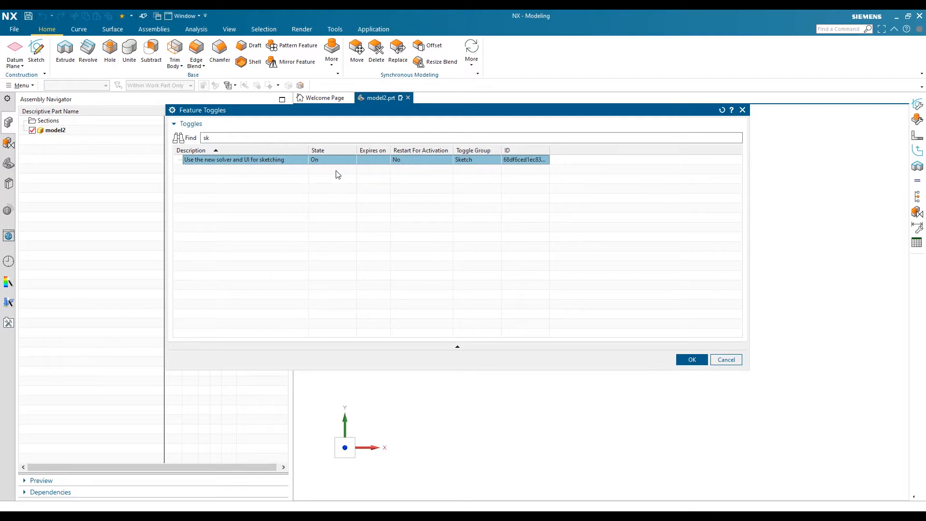
mouse_move(692, 360)
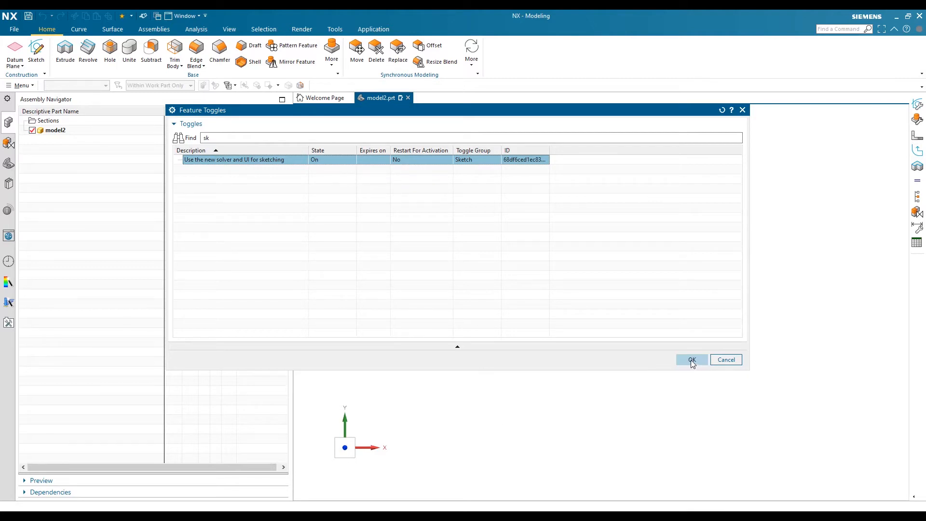
left_click(691, 360)
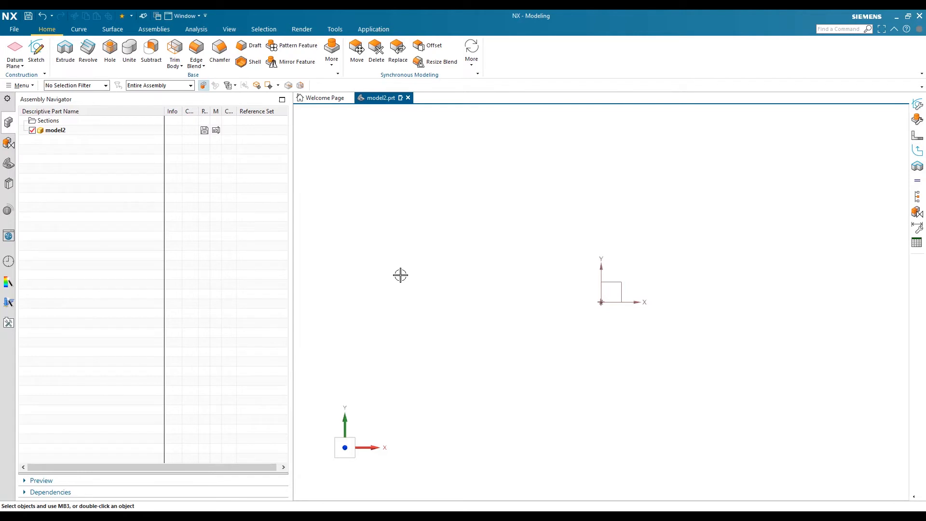
mouse_move(339, 268)
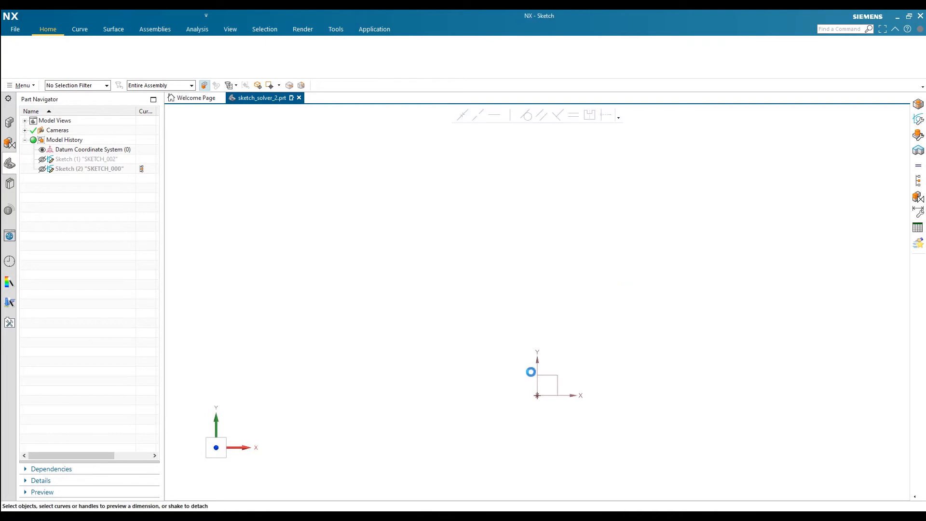
- Create SKETCH_001 on the XY plane, with Profile starting in the new interface
left_click(537, 371)
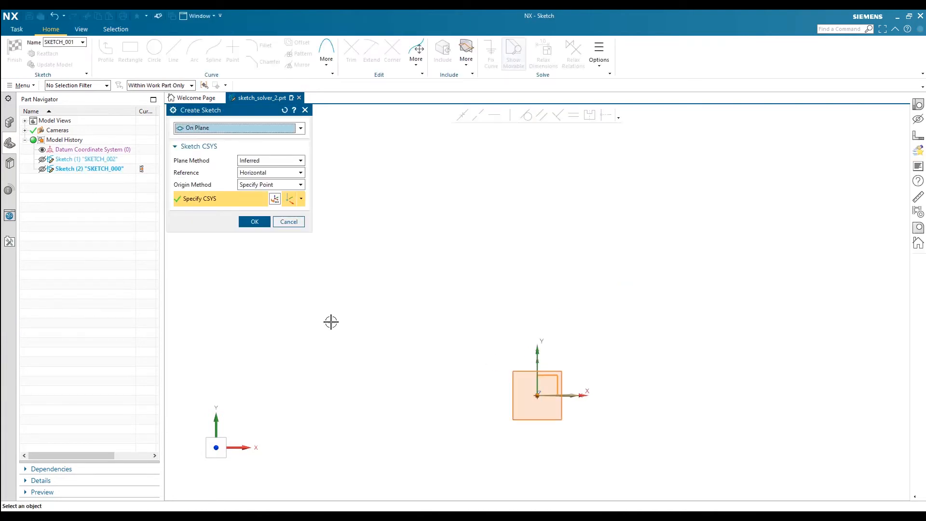
left_click(254, 221)
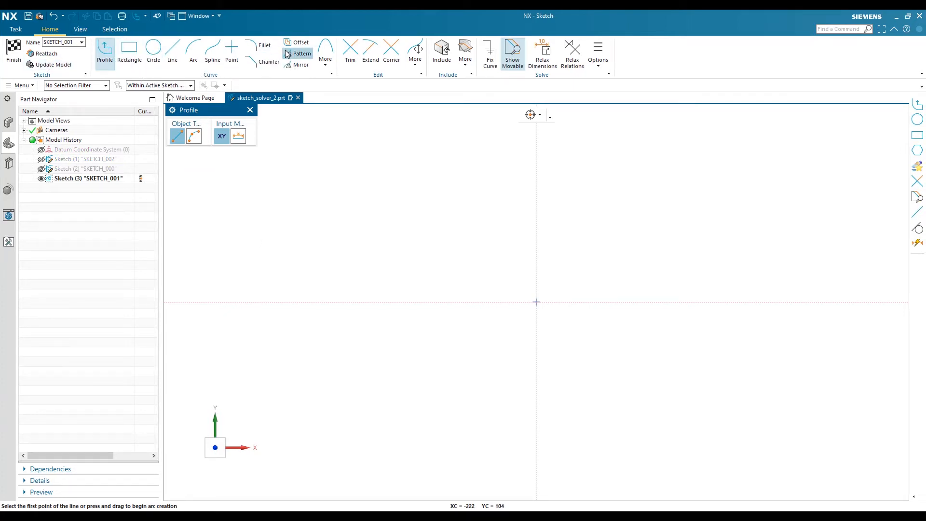
mouse_move(391, 50)
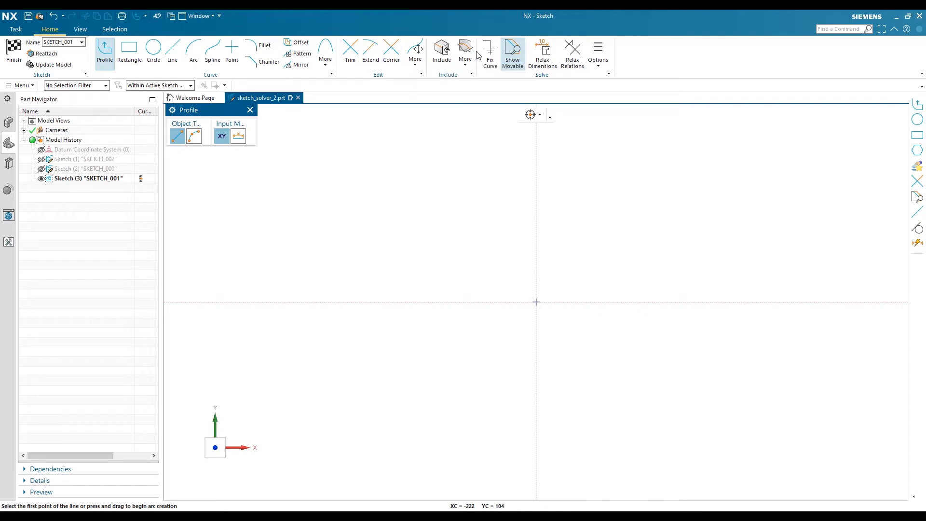
mouse_move(589, 87)
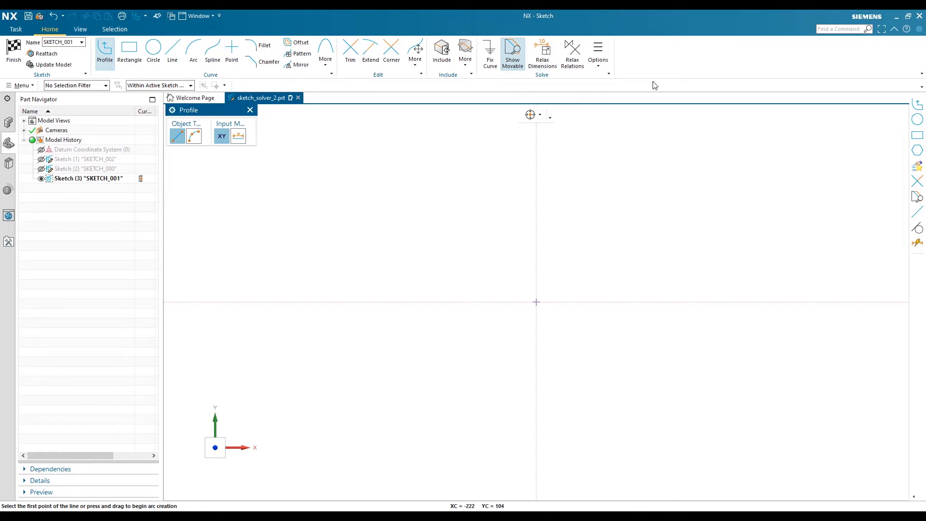
mouse_move(390, 192)
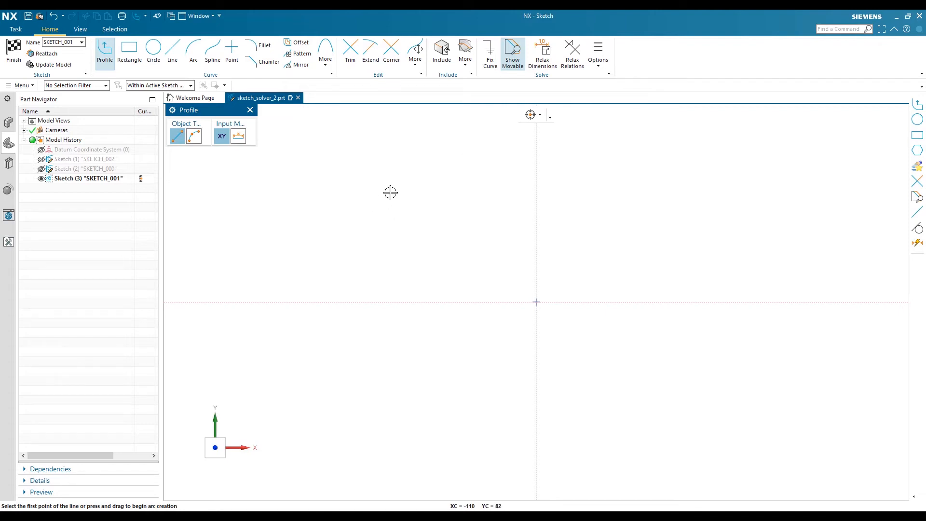
mouse_move(331, 84)
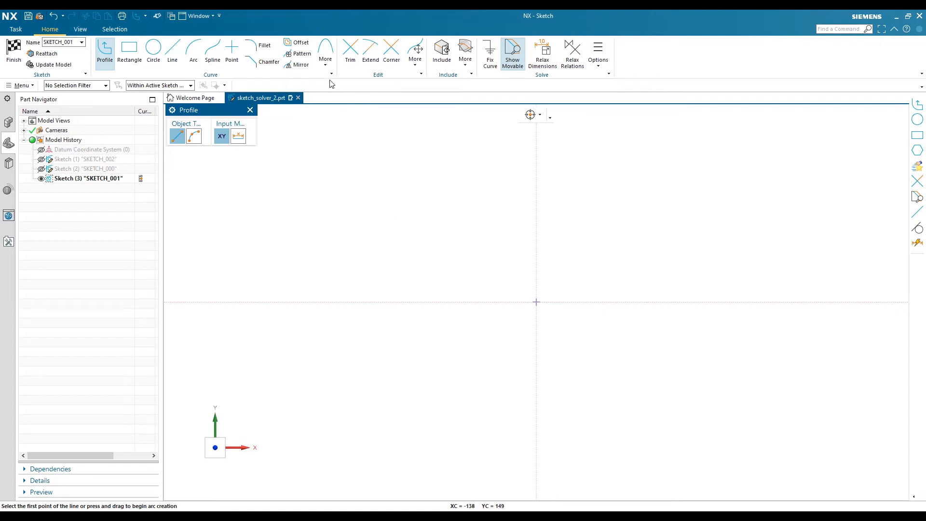
- Draw a six-sided polygon centred at the sketch origin and close the tool
left_click(325, 53)
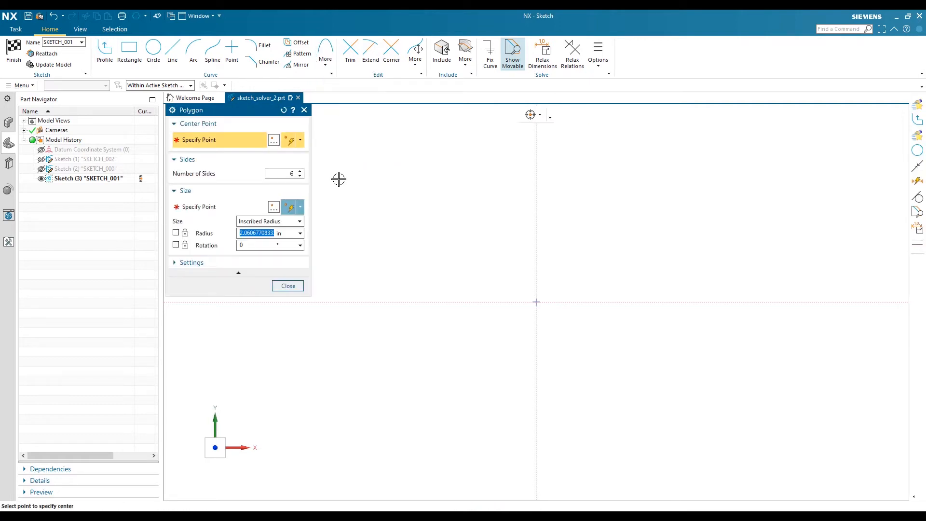
left_click(536, 302)
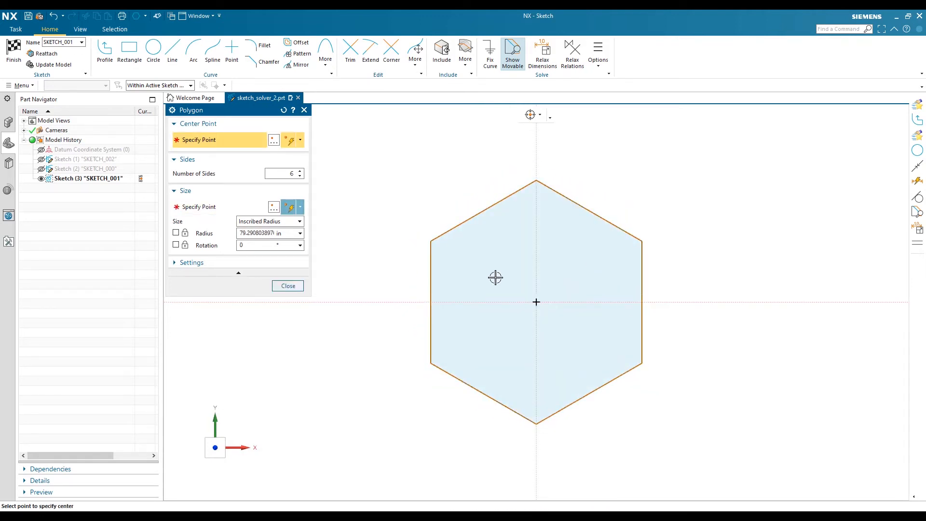
mouse_move(582, 214)
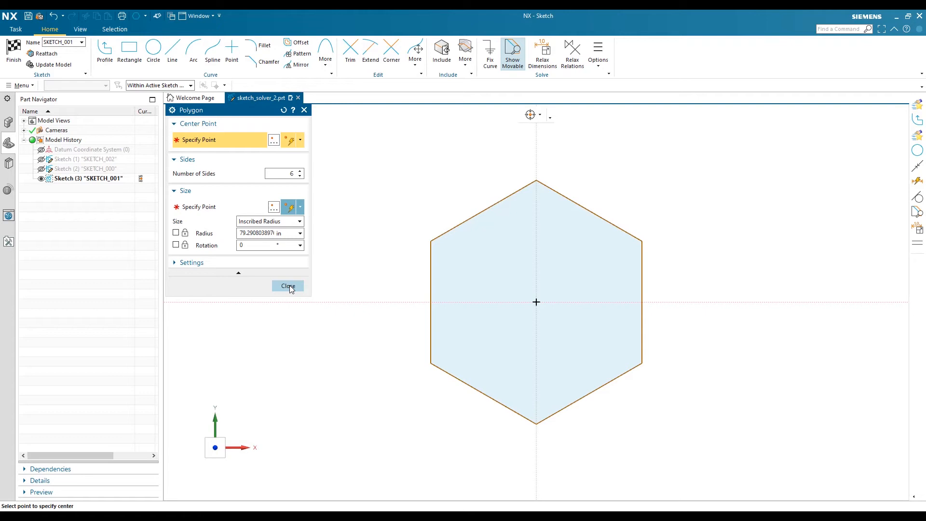
left_click(287, 286)
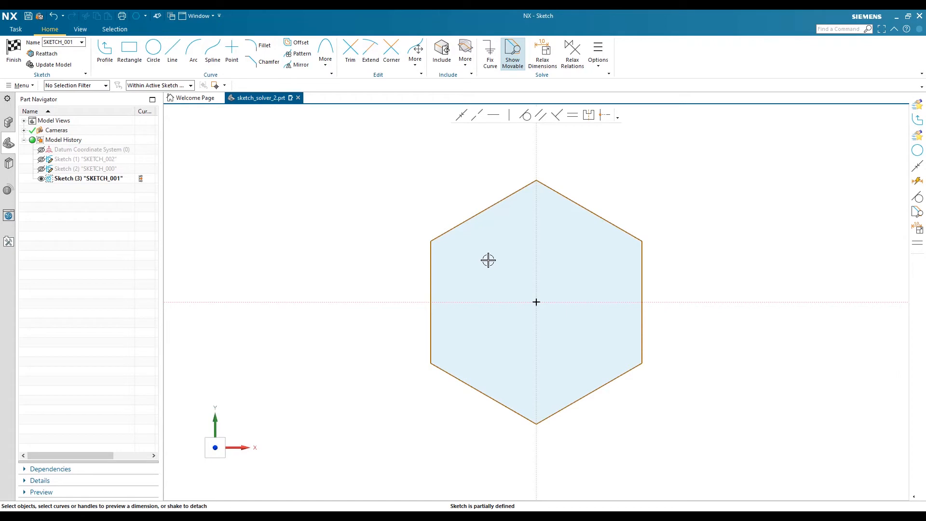
mouse_move(386, 220)
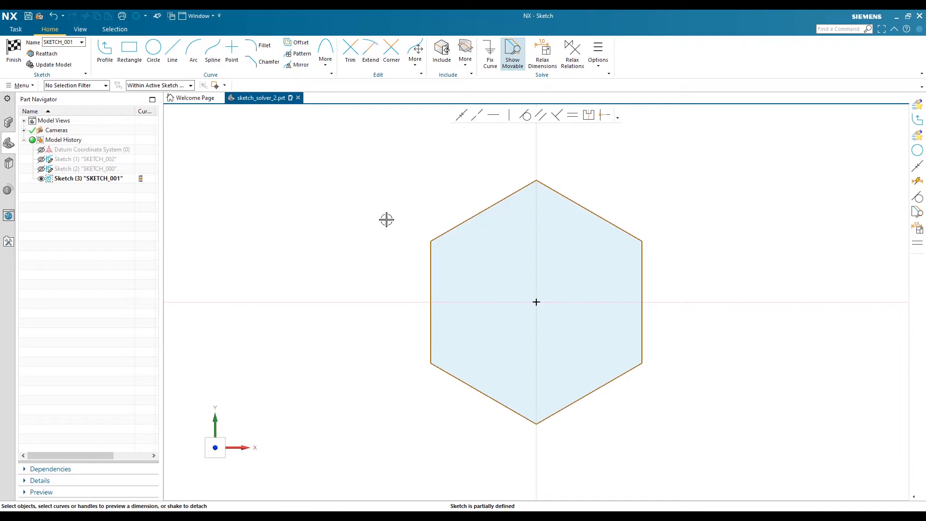
left_click(20, 85)
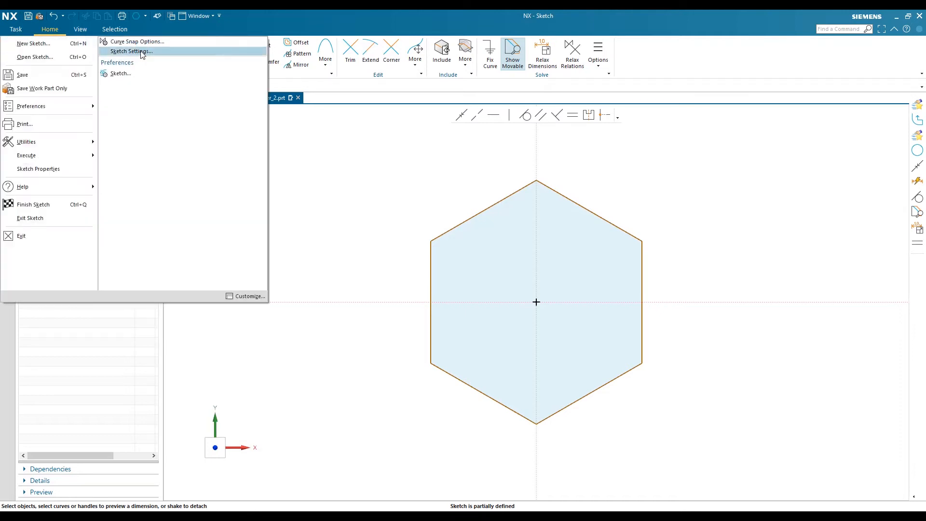
left_click(130, 51)
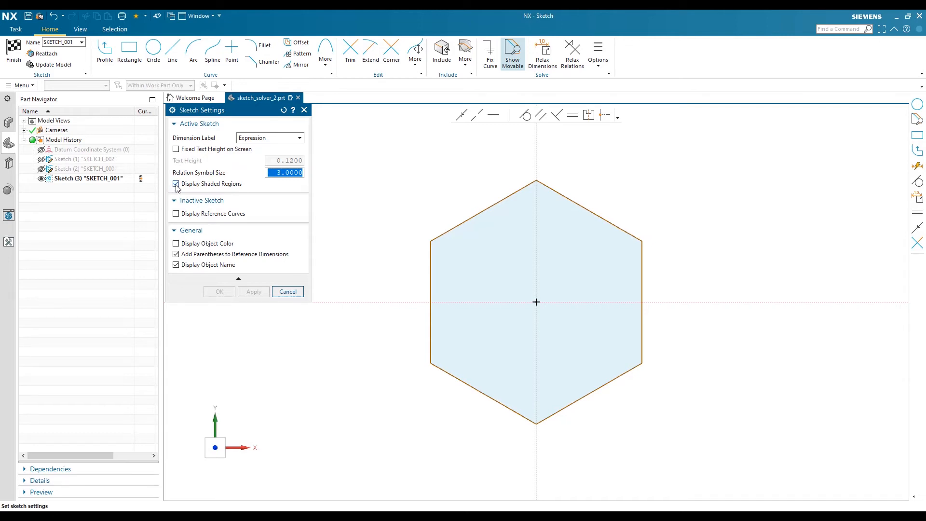
left_click(176, 184)
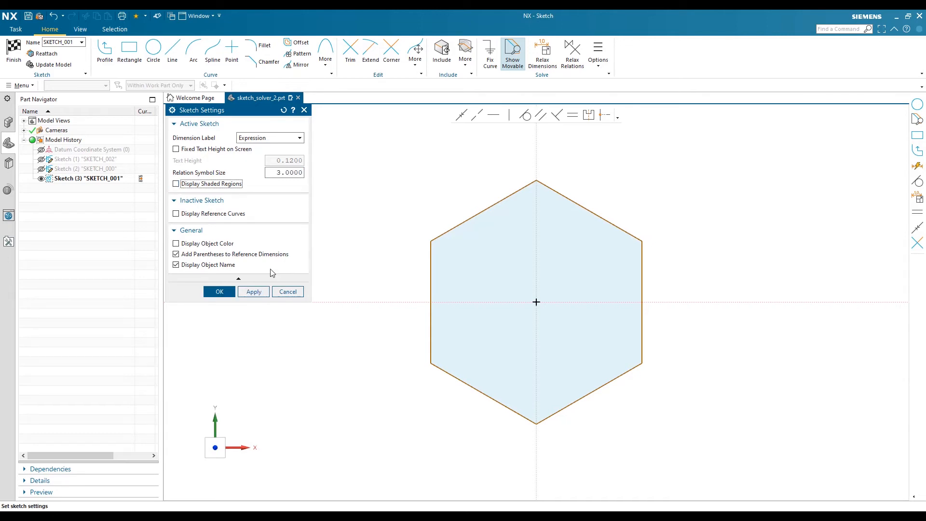
left_click(176, 184)
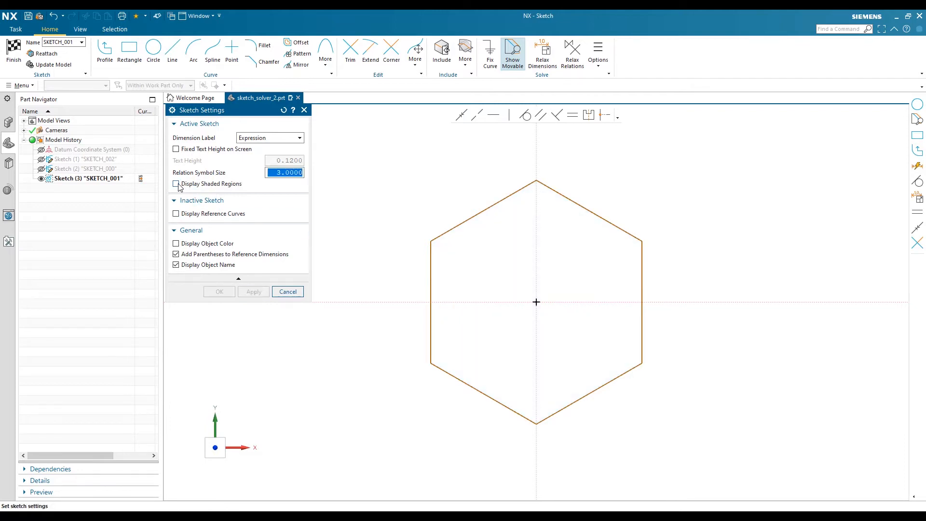
left_click(218, 291)
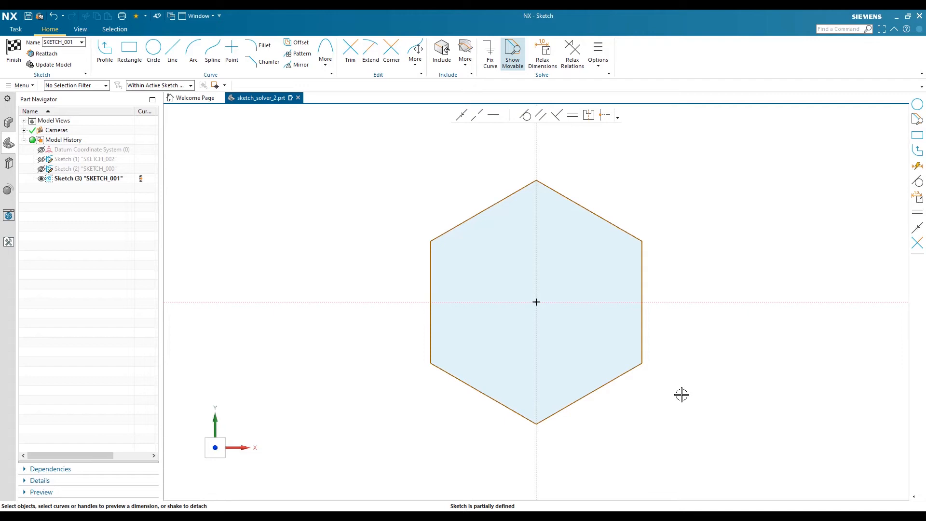
mouse_move(618, 400)
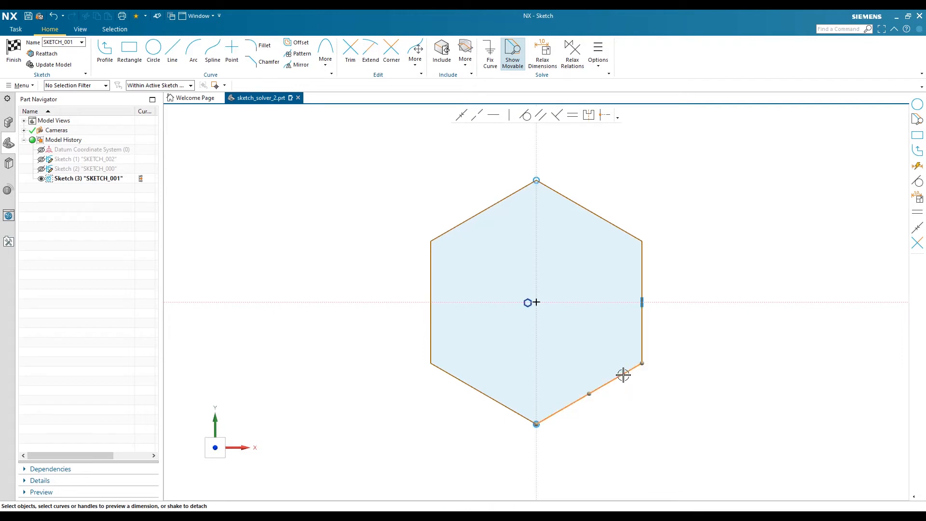
- Dimension the hexagon's lower-right edge at about 91.557, placed below the hexagon
left_click(623, 374)
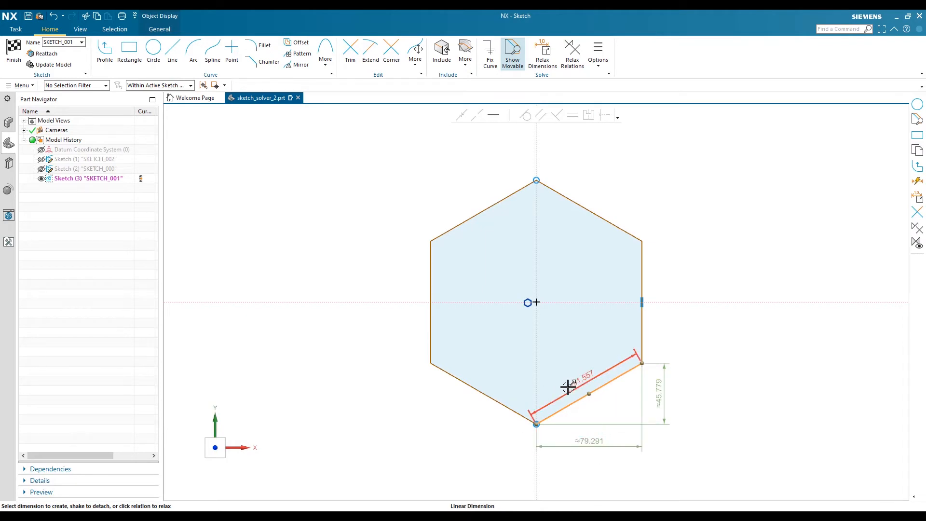
mouse_move(573, 384)
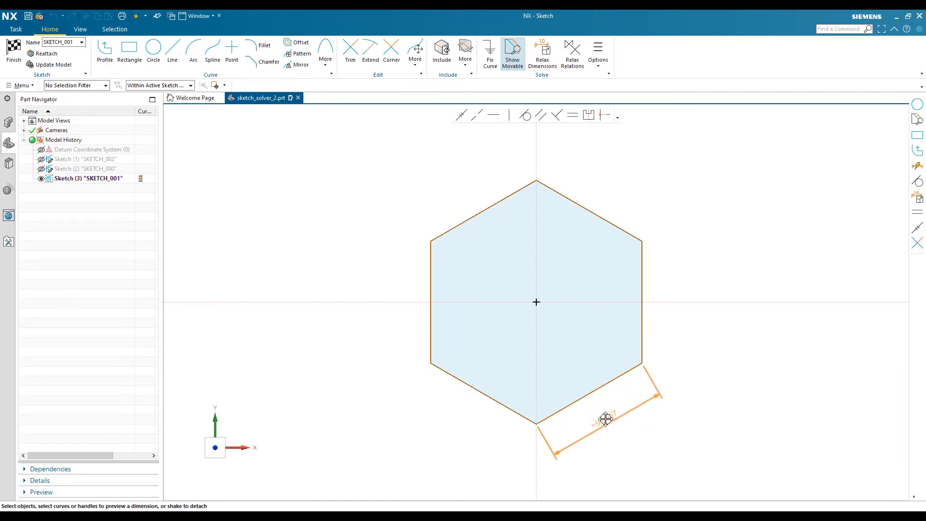
left_click(604, 420)
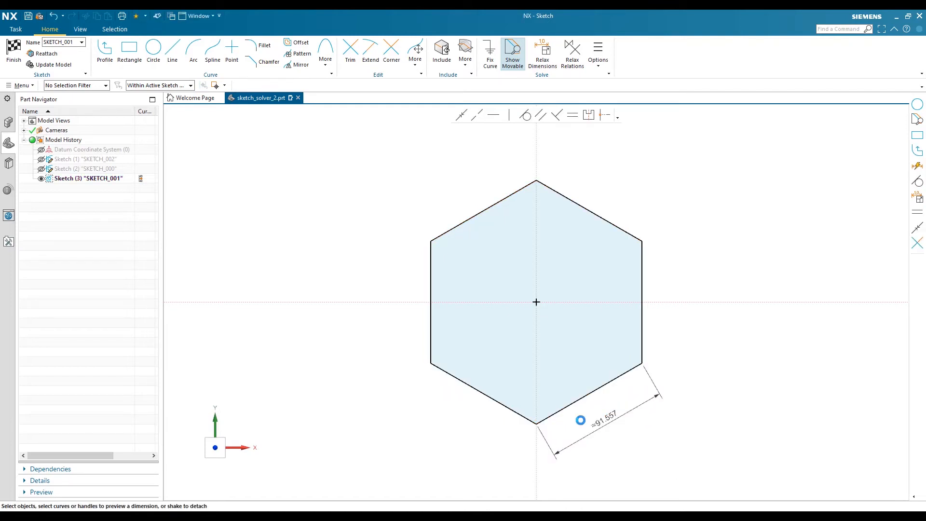
mouse_move(603, 426)
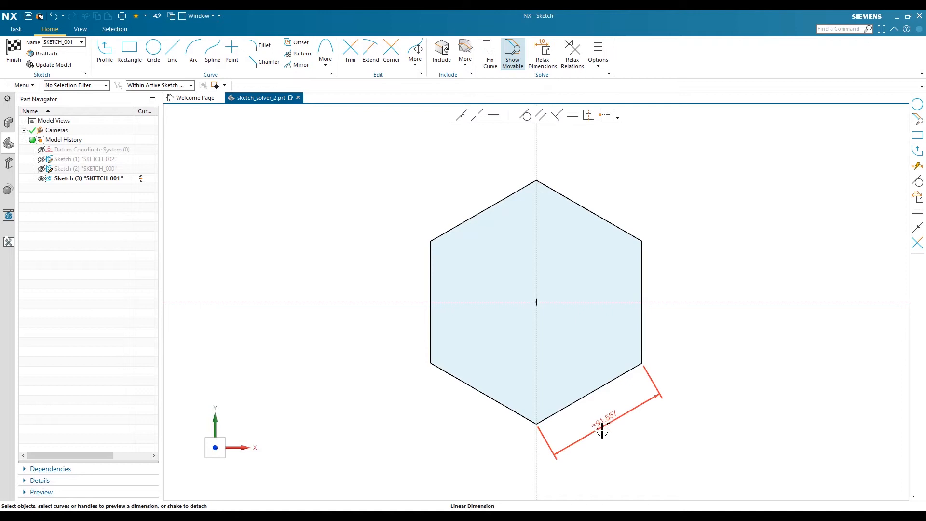
mouse_move(603, 423)
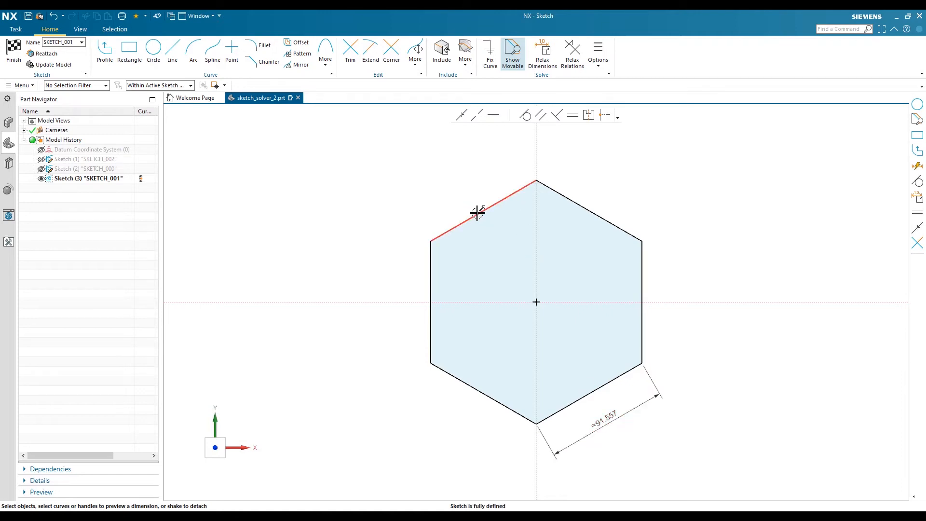
- Select the upper-left hexagon edge to preview its 120° angle relation
left_click(472, 213)
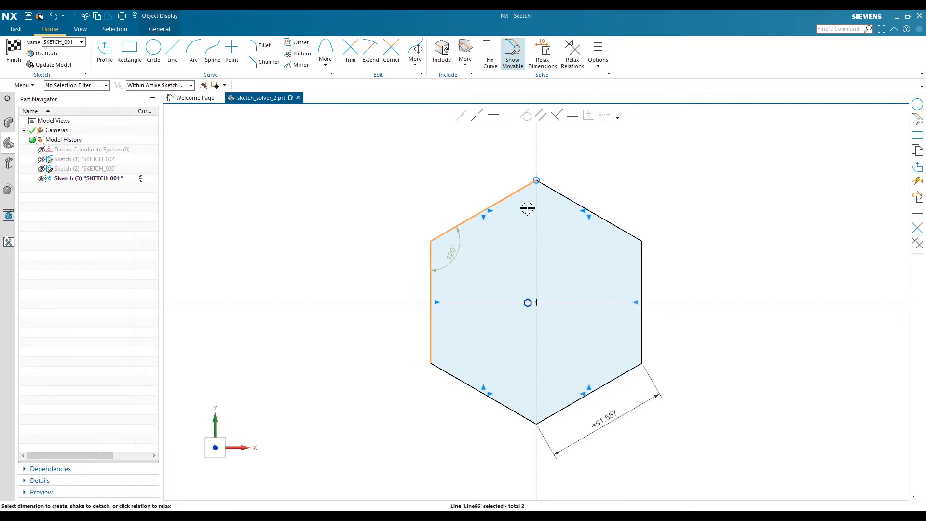
mouse_move(505, 132)
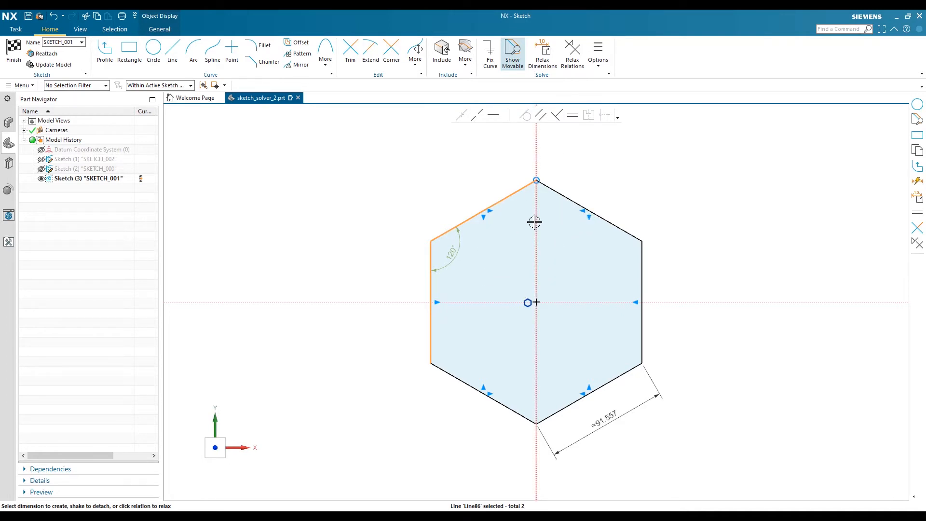
mouse_move(603, 363)
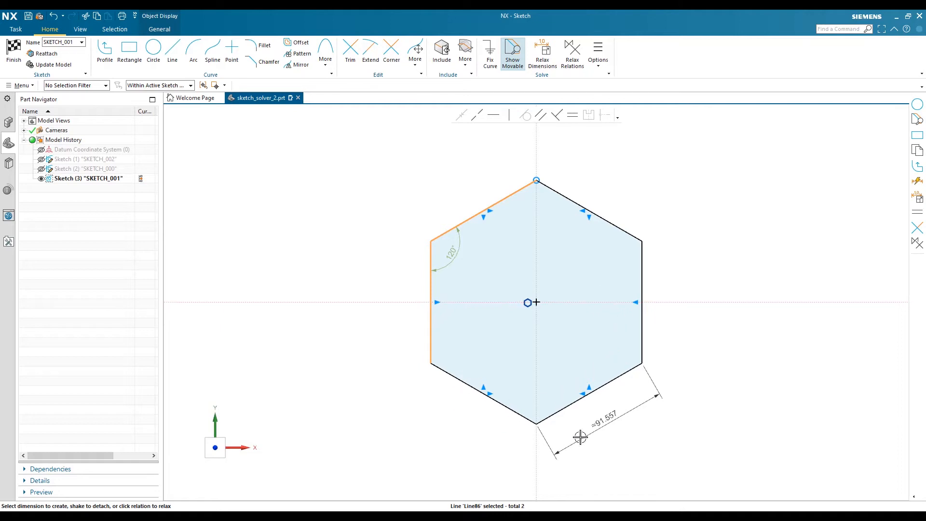
mouse_move(625, 192)
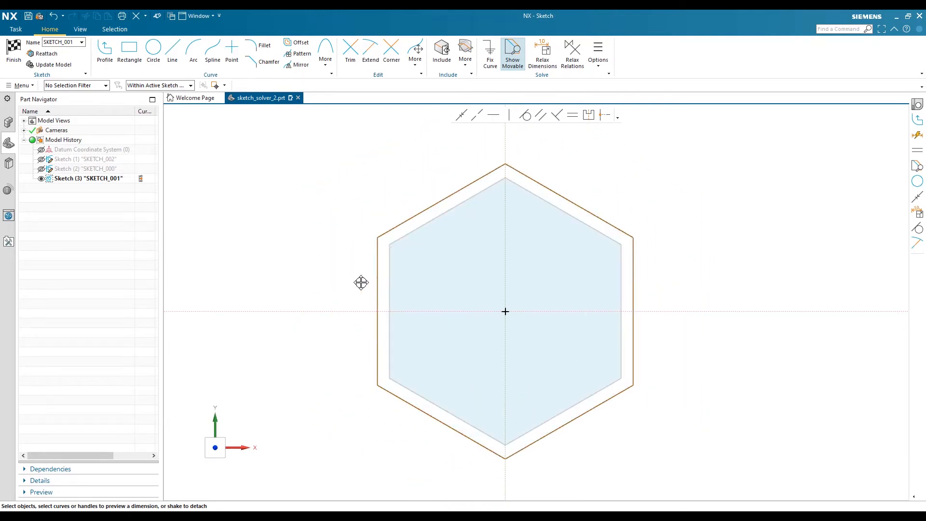
- Remove the 91.557 edge dimension, leaving the hexagon undimensioned and deselected
left_click(478, 256)
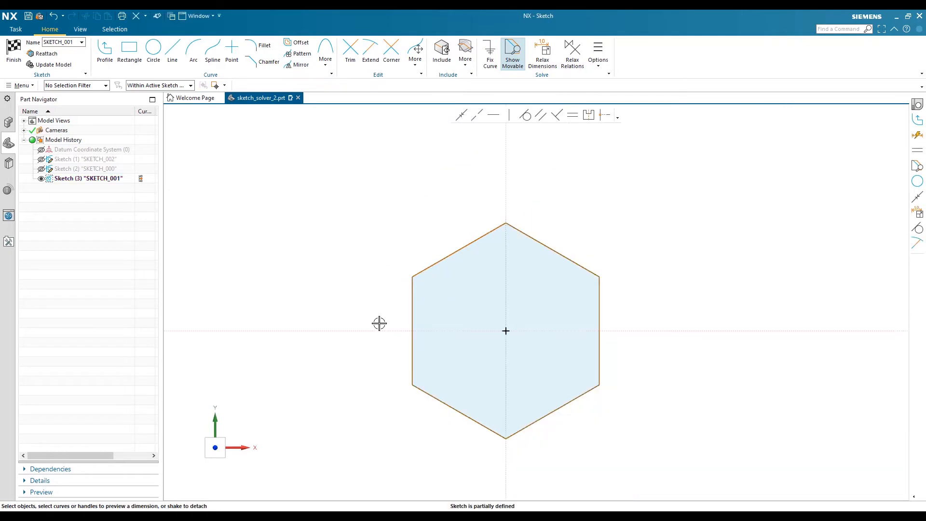
mouse_move(506, 331)
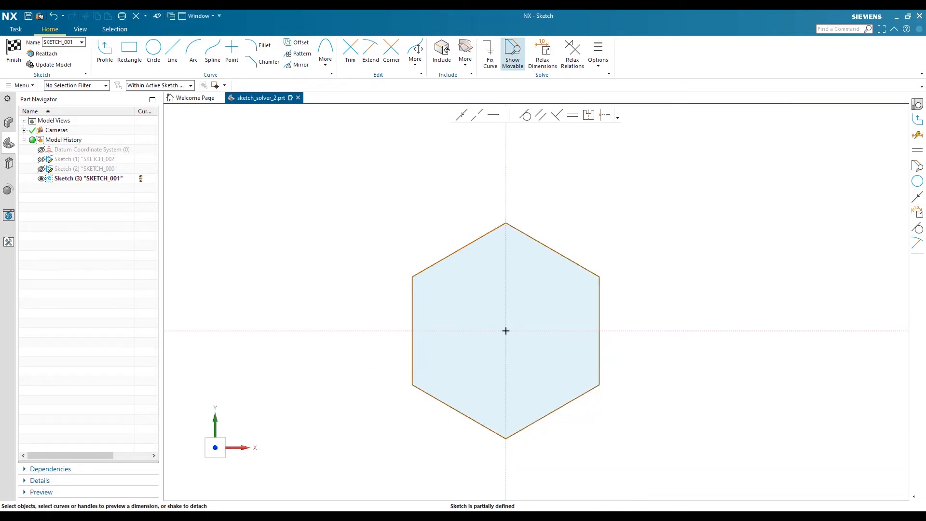
mouse_move(401, 205)
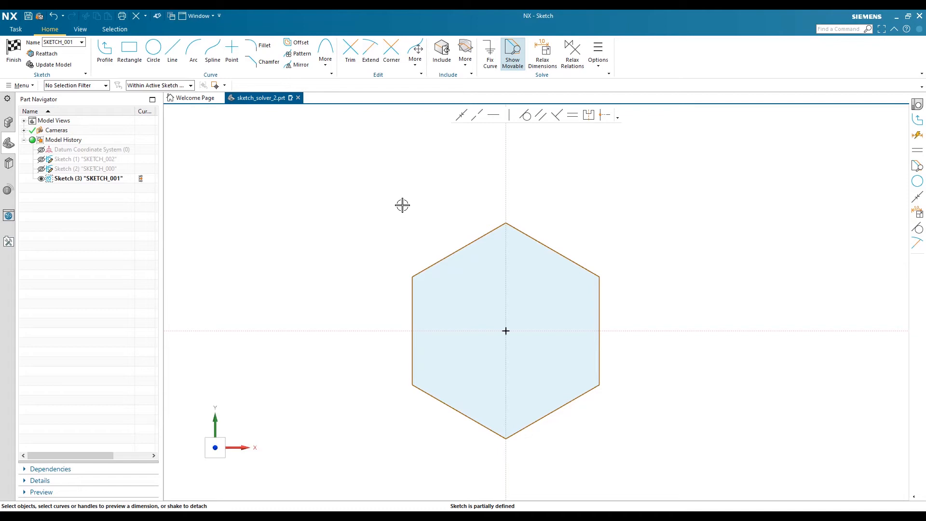
mouse_move(392, 269)
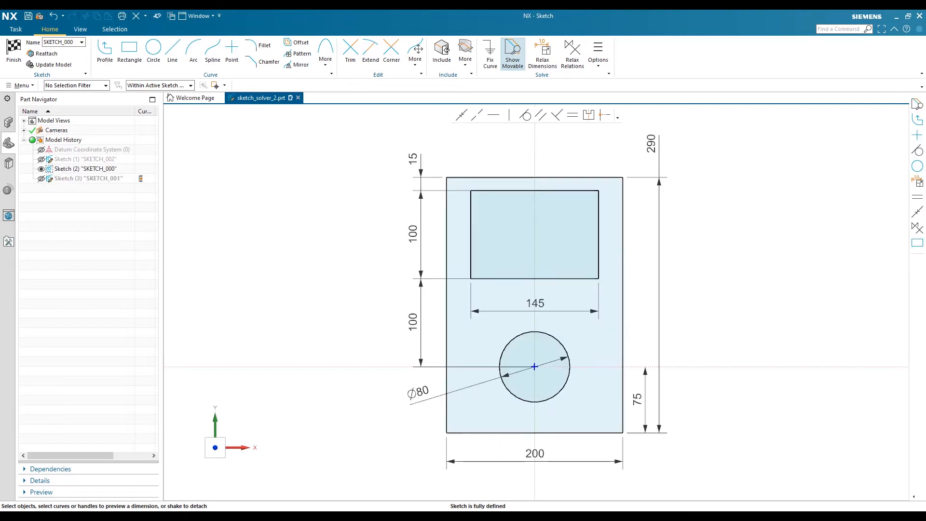
mouse_move(266, 249)
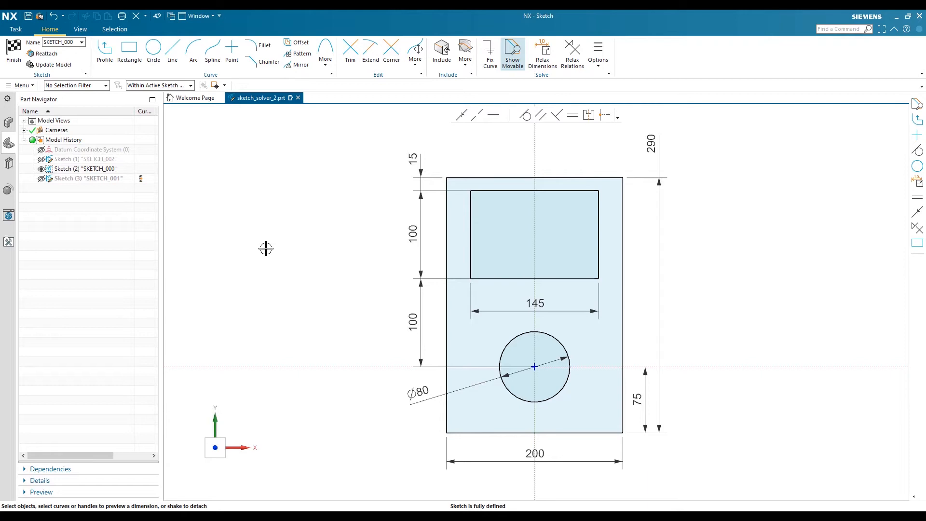
mouse_move(750, 307)
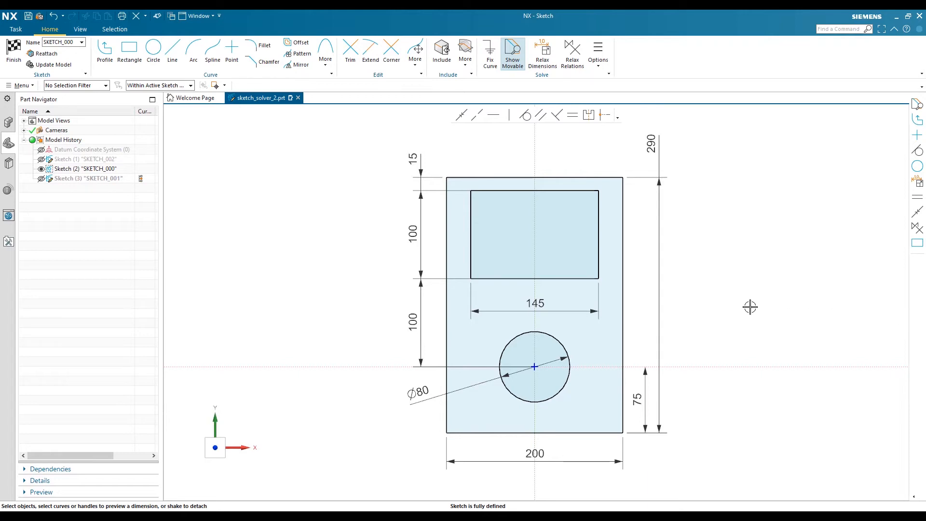
mouse_move(511, 234)
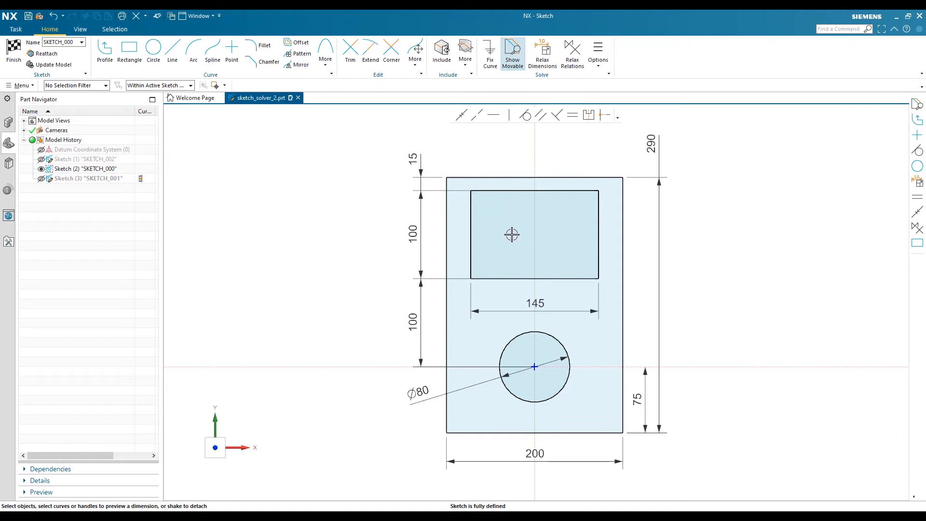
mouse_move(522, 460)
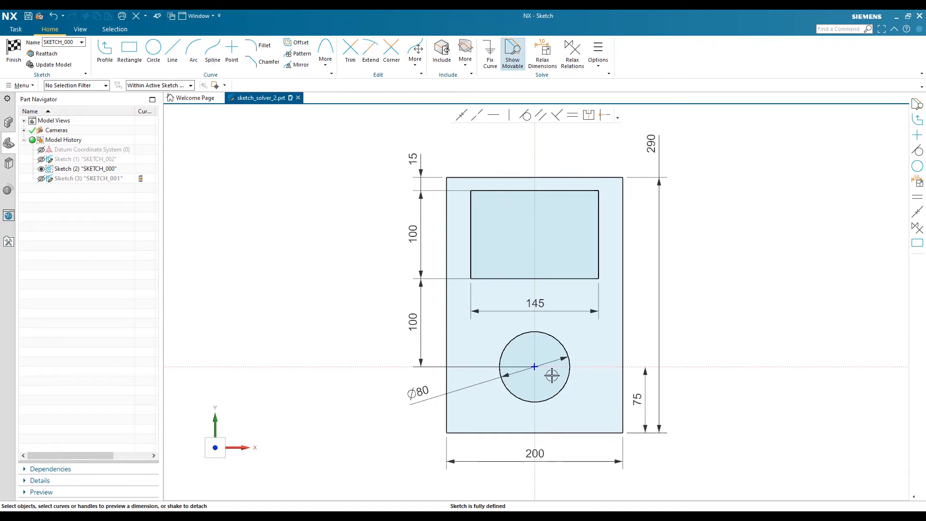
mouse_move(672, 294)
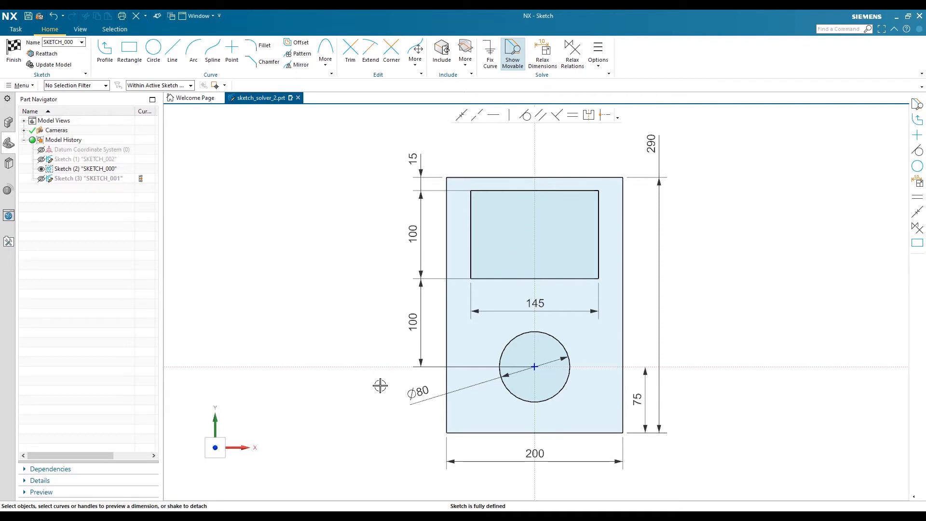
mouse_move(509, 507)
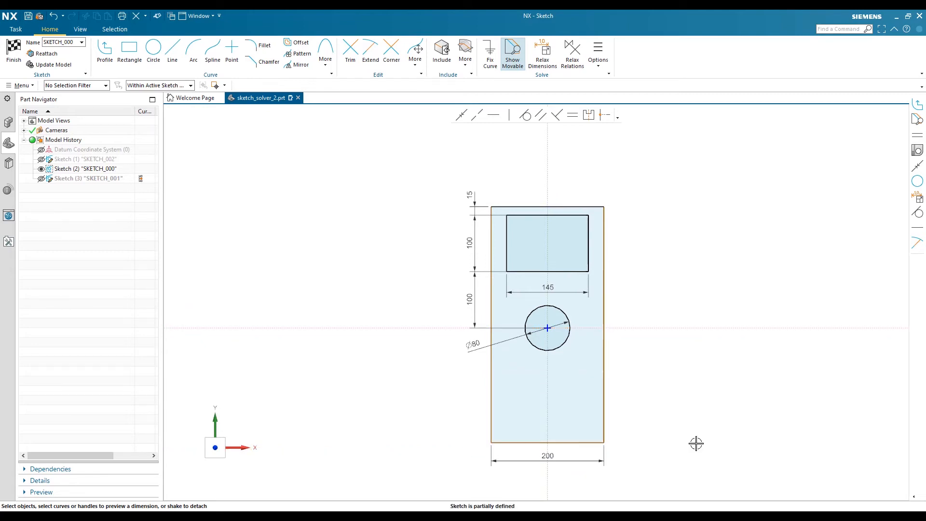
mouse_move(633, 388)
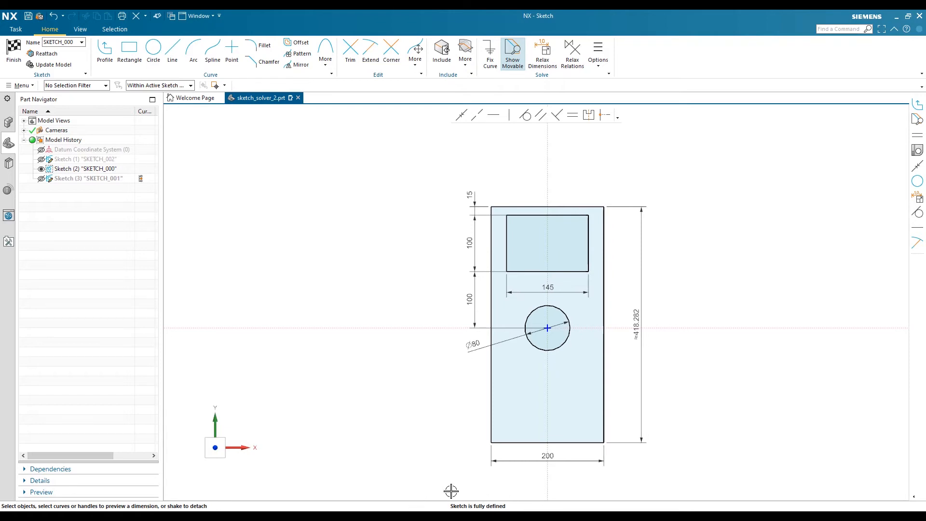
- Try stretching the 325 overall height to 385, which NX rejects as unsuccessful
left_click(638, 324)
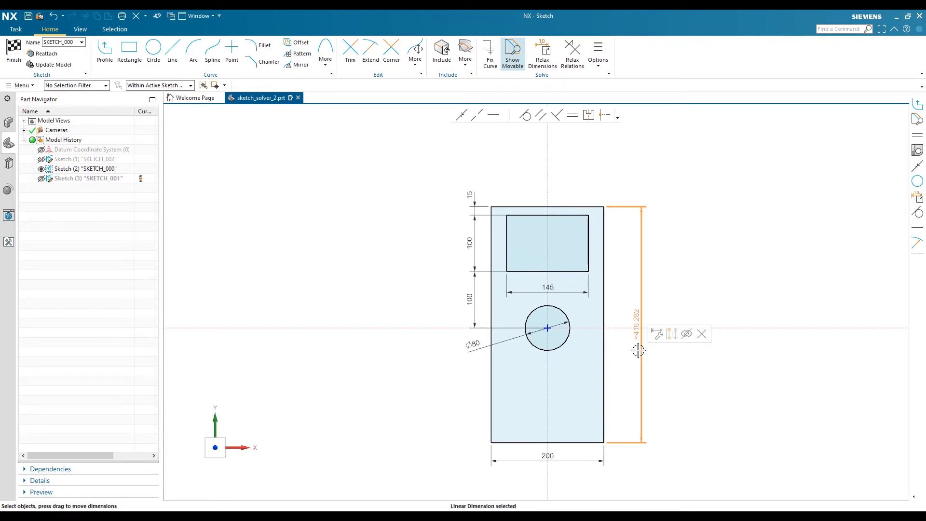
double_click(632, 329)
type("315.0000")
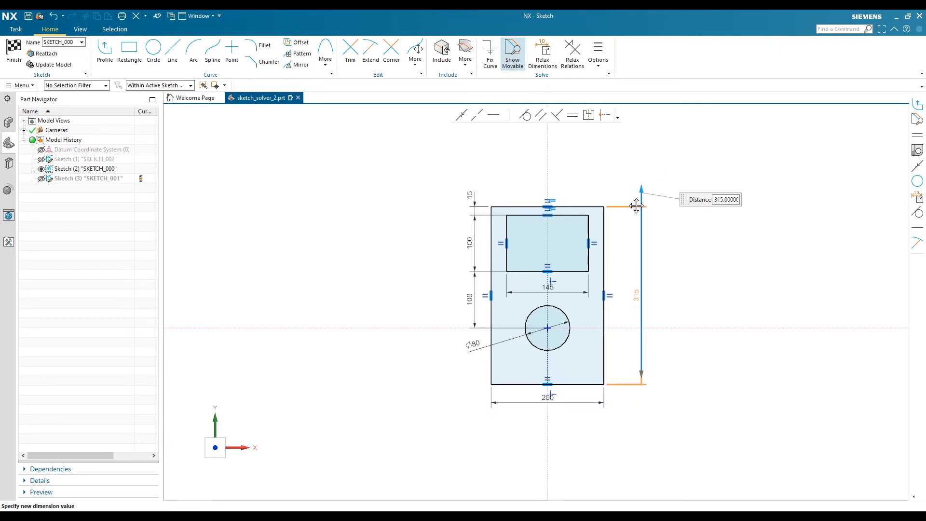
left_click_drag(637, 206, 640, 184)
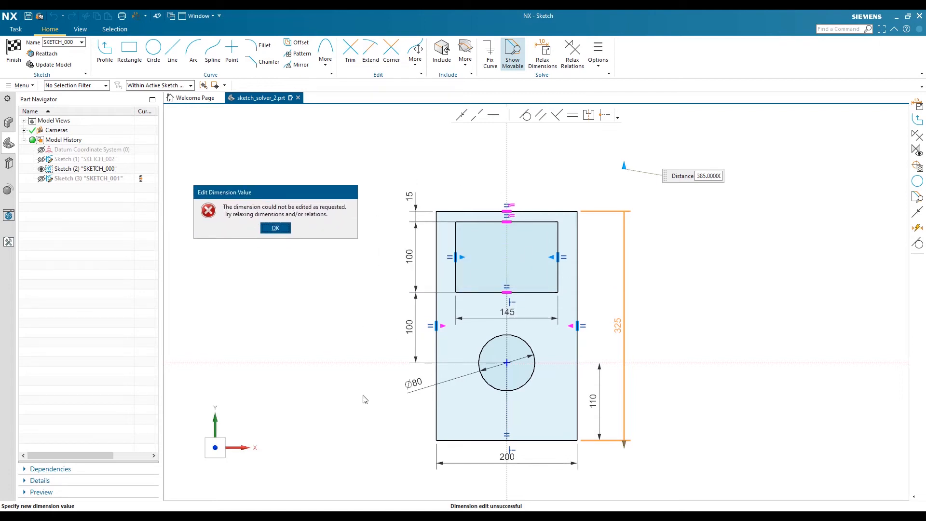
mouse_move(437, 282)
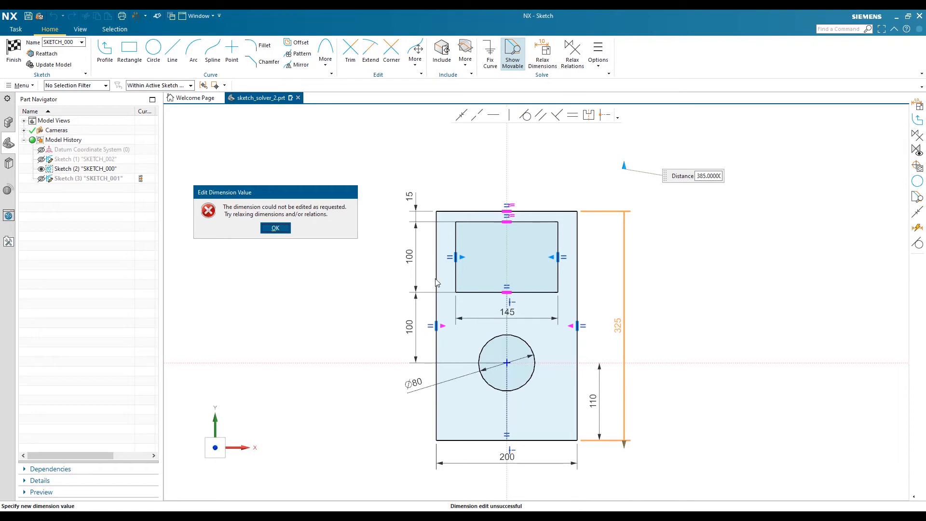
mouse_move(444, 337)
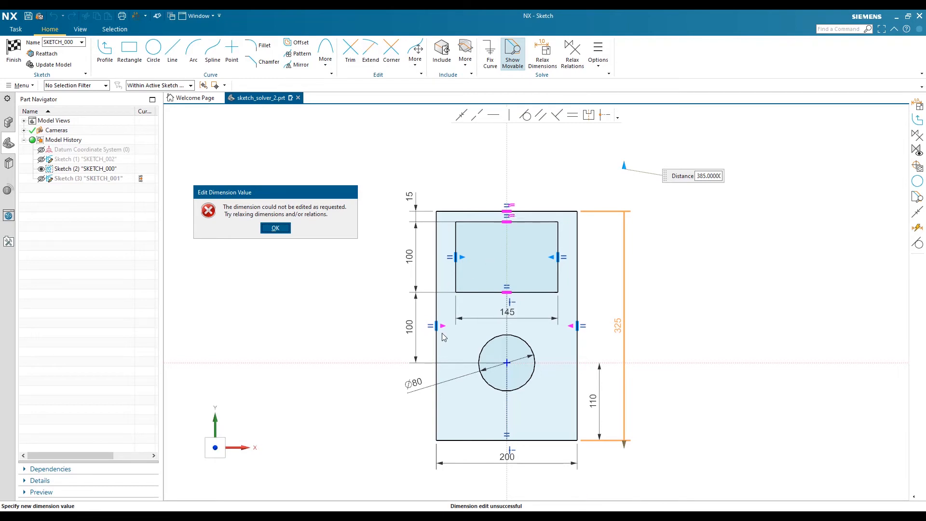
mouse_move(568, 413)
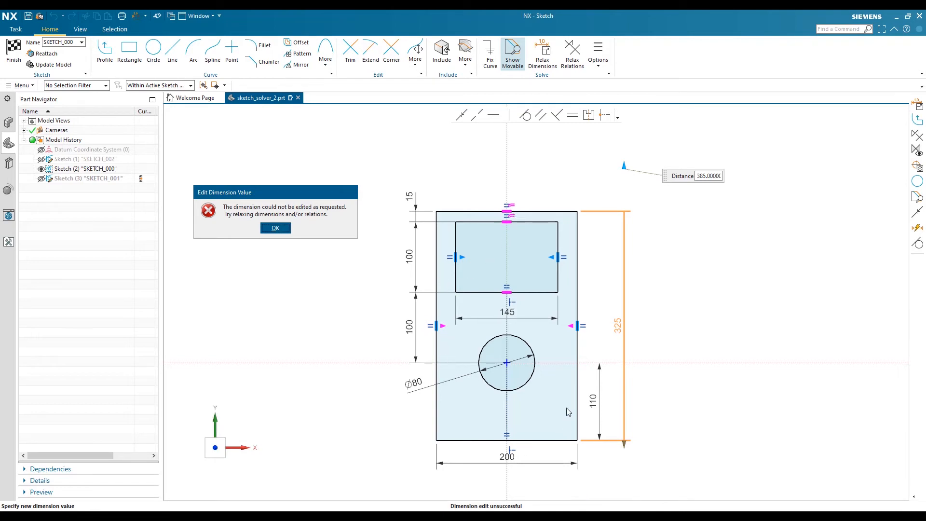
mouse_move(419, 347)
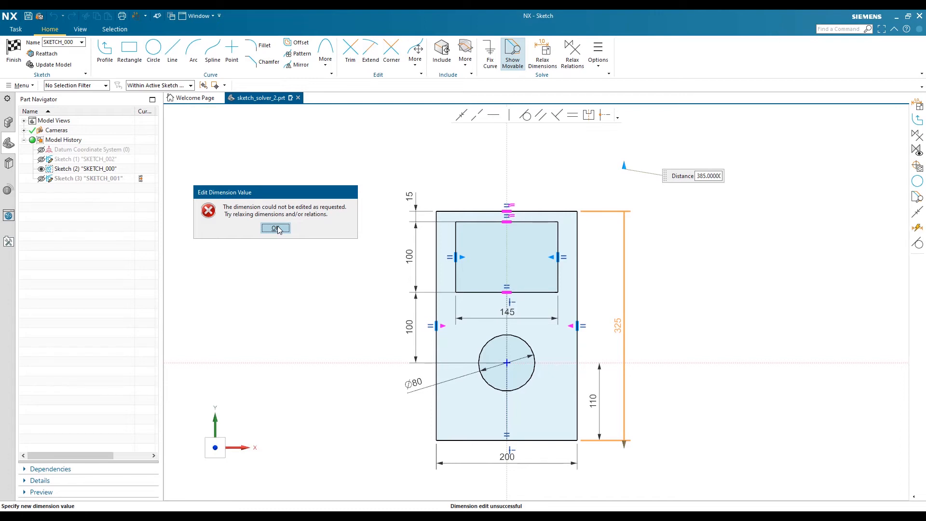
- Dismiss the Edit Dimension Value error, keeping the 325 height and 110 offset
left_click(274, 229)
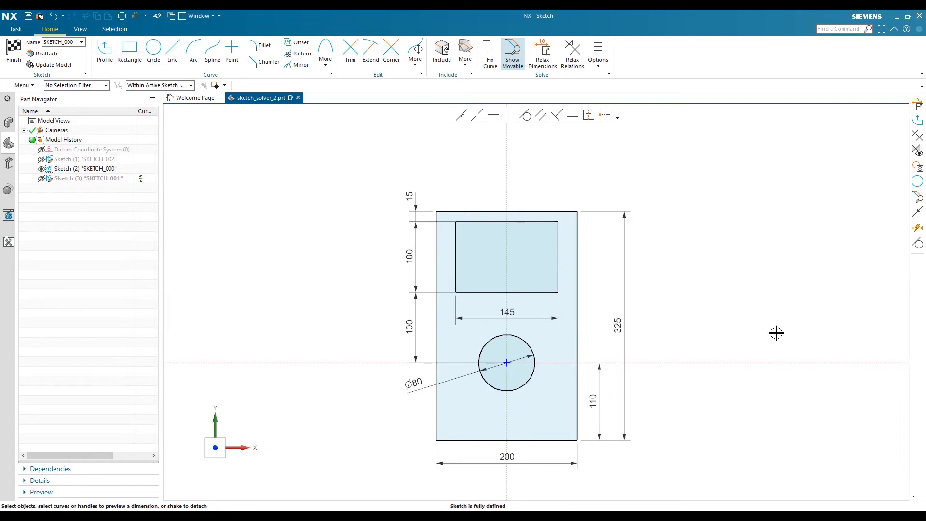
mouse_move(697, 339)
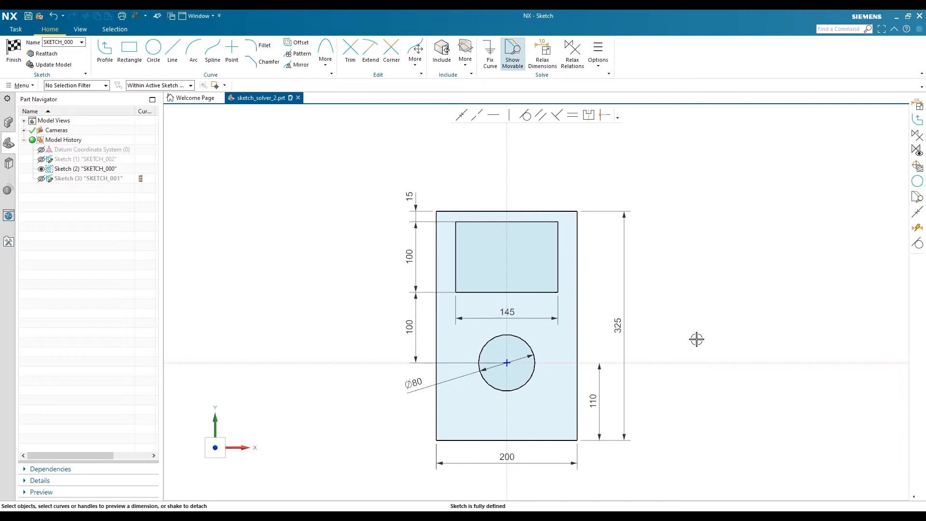
mouse_move(675, 372)
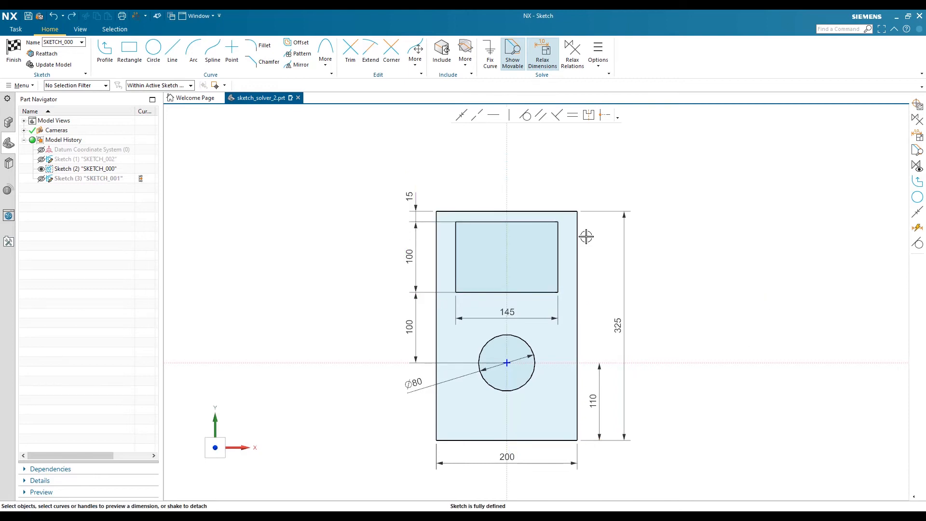
mouse_move(572, 53)
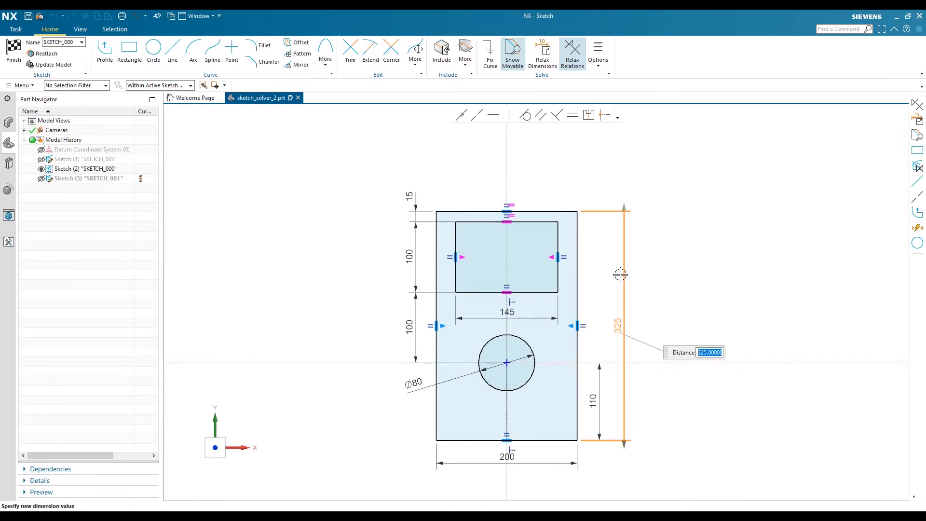
type("390")
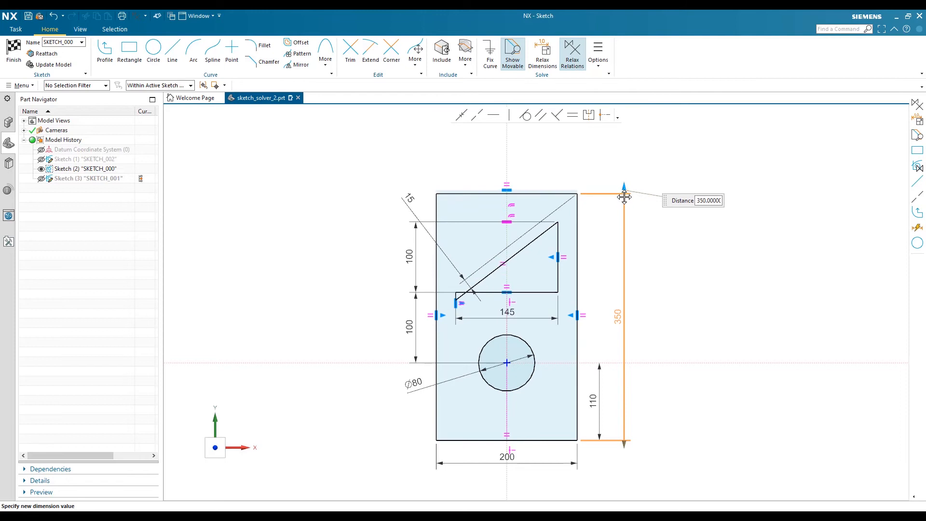
left_click_drag(624, 195, 625, 204)
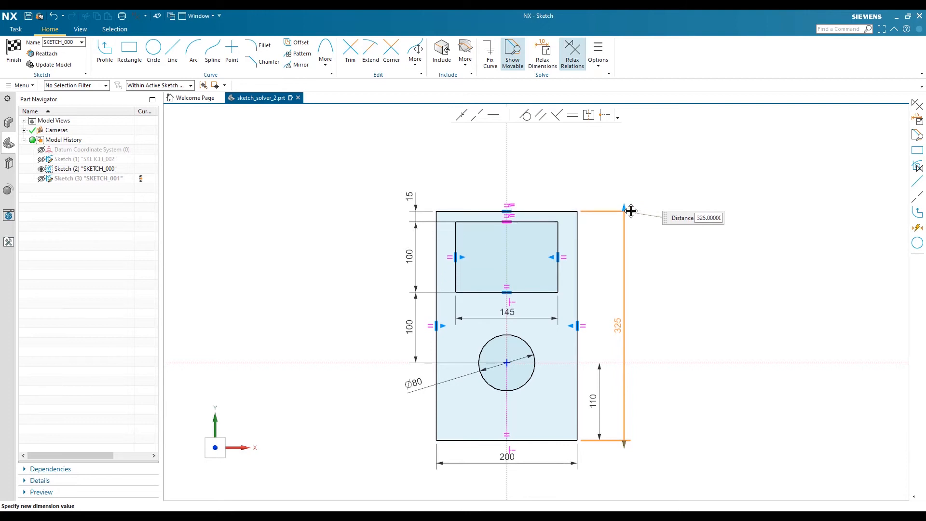
type("335")
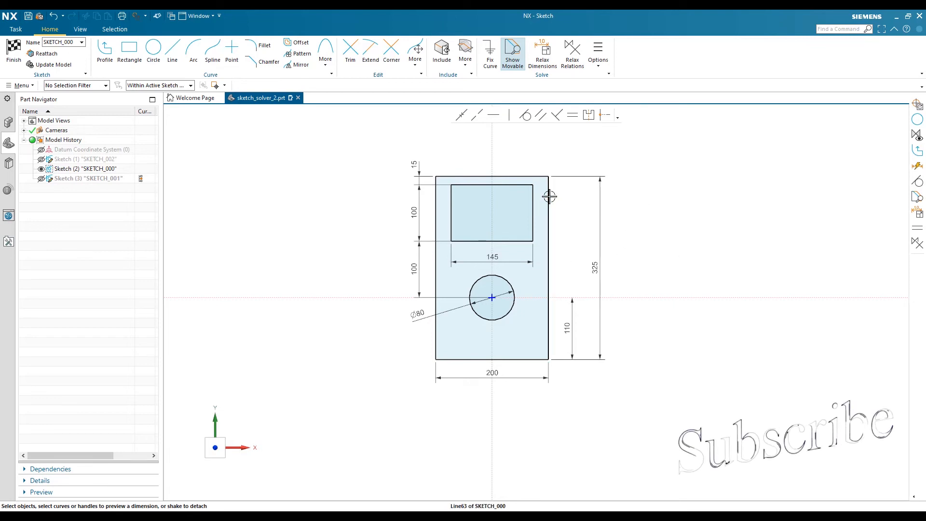
- Pick and clear the outer right edge, then enable extra relation types in Solve Options
left_click(547, 266)
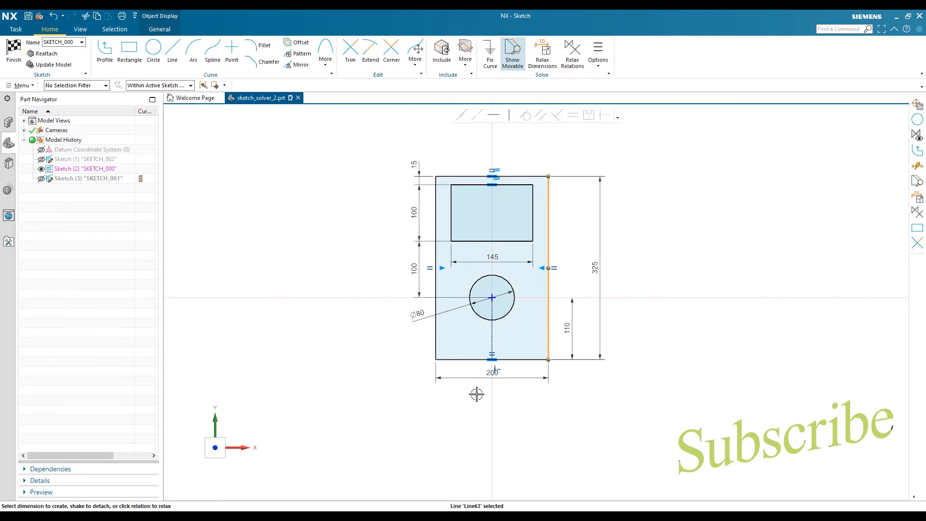
mouse_move(525, 353)
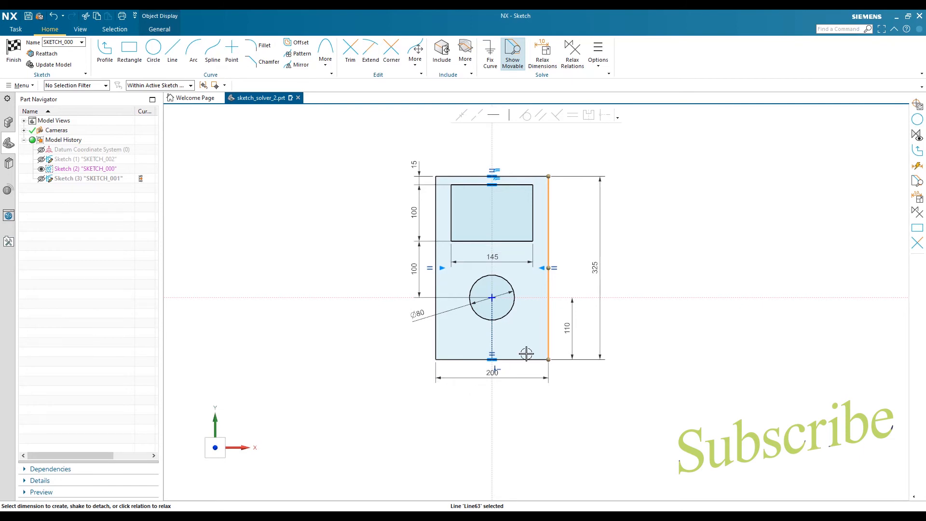
left_click(727, 230)
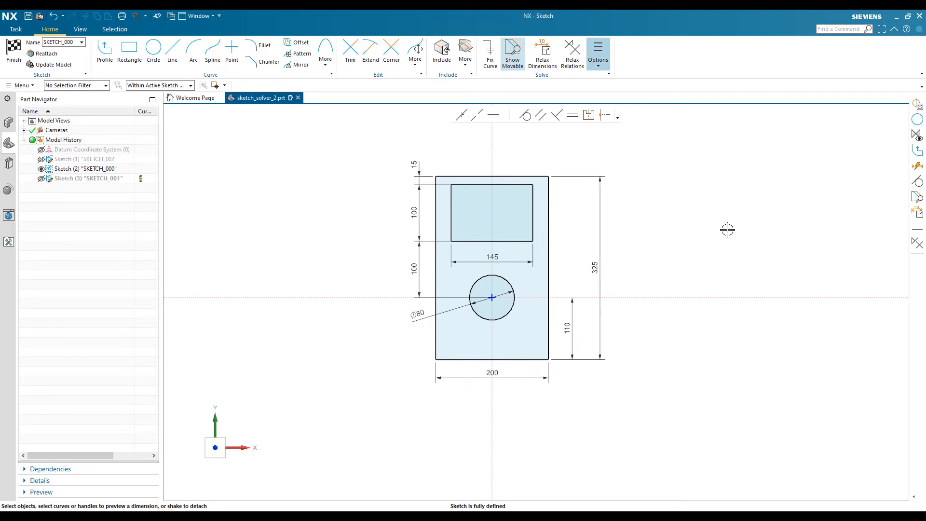
left_click(598, 52)
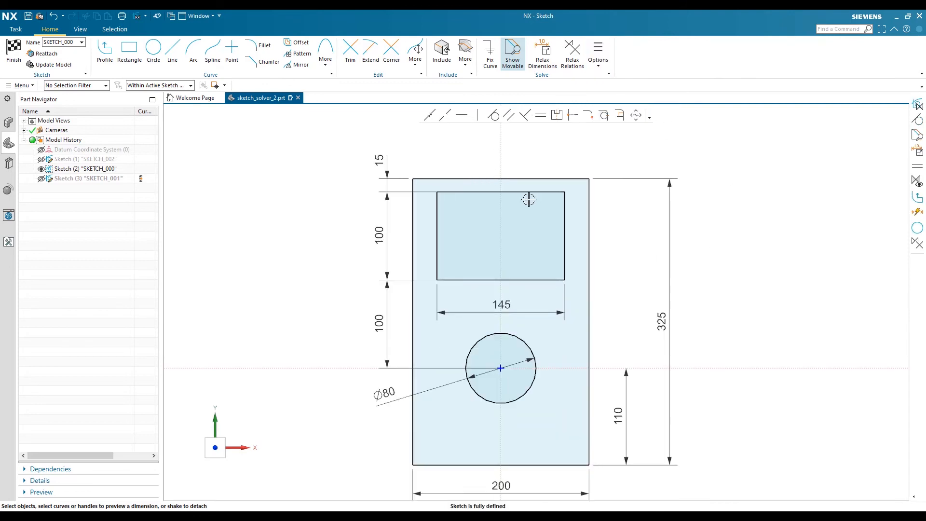
left_click(501, 192)
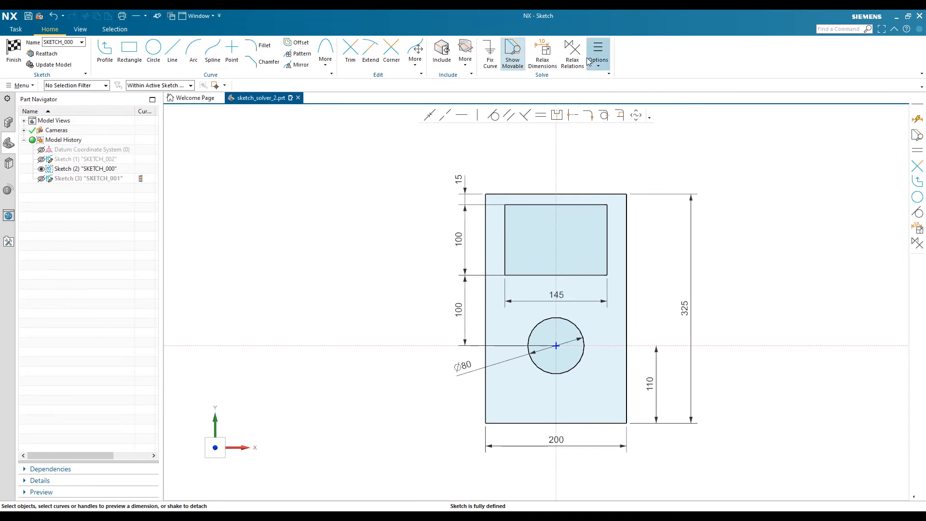
left_click(597, 52)
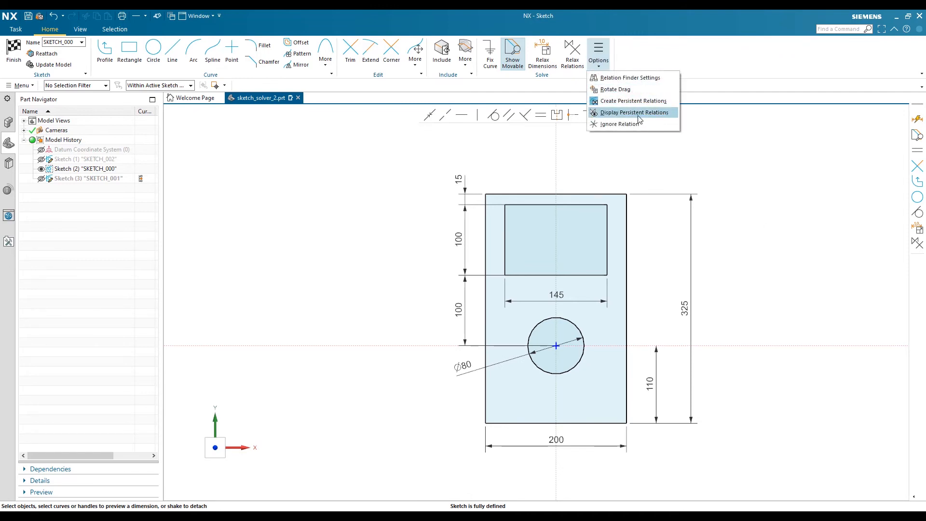
left_click(633, 112)
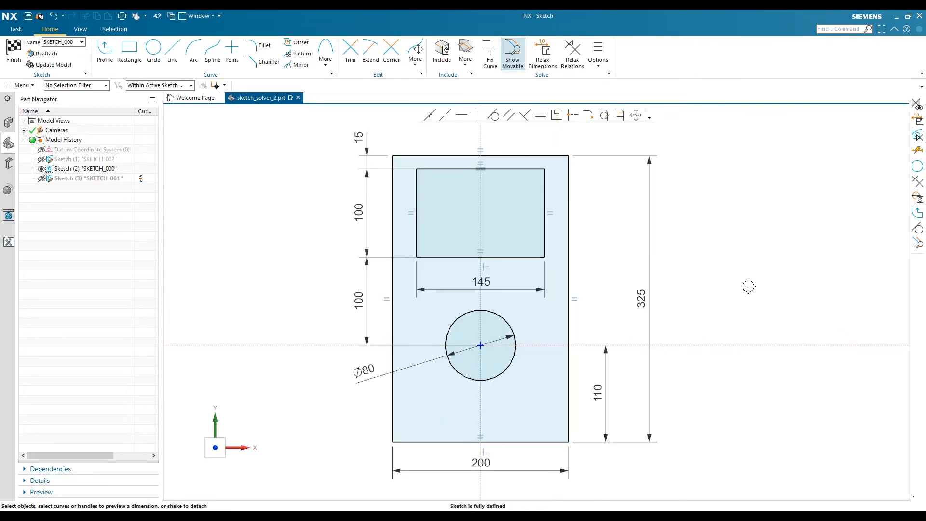
mouse_move(454, 147)
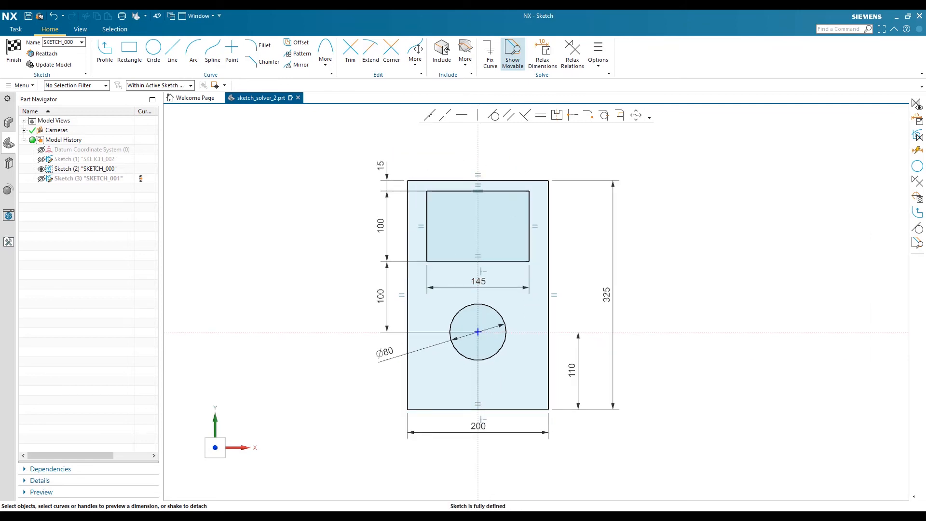
left_click(598, 50)
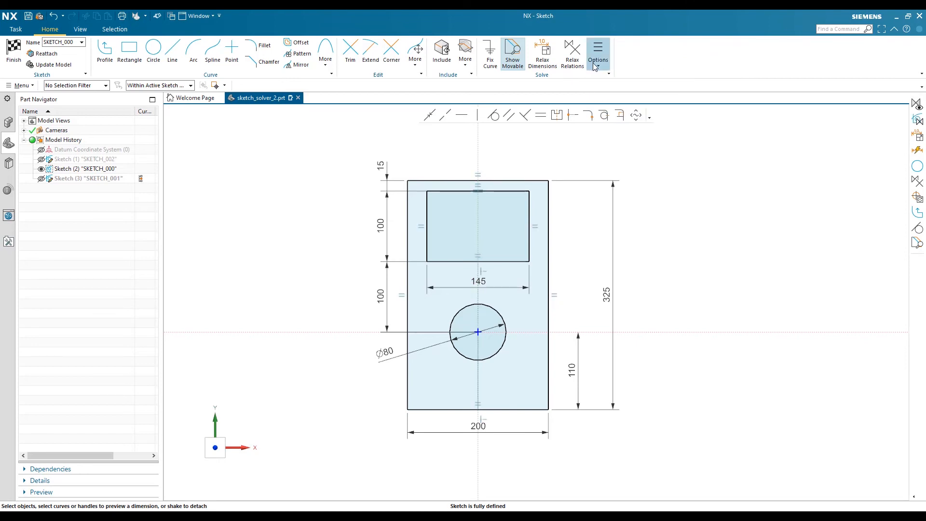
left_click(598, 53)
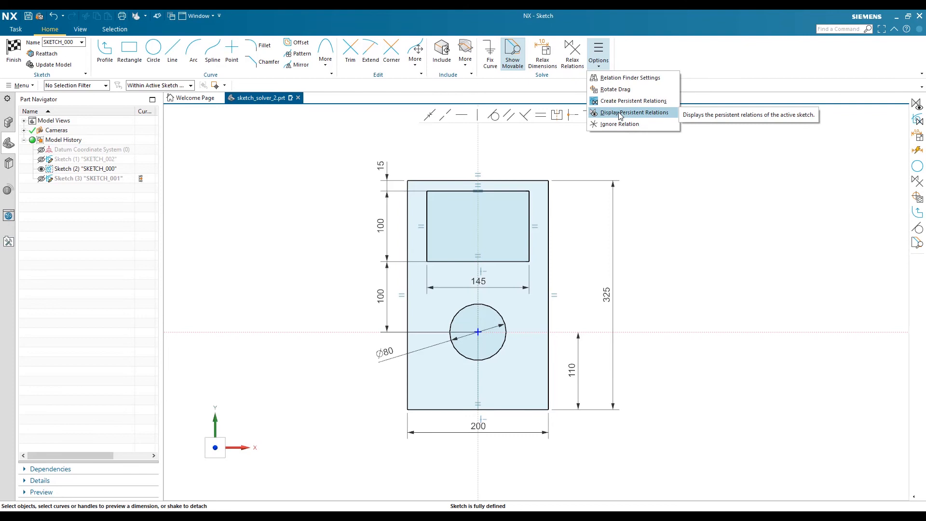
left_click(634, 113)
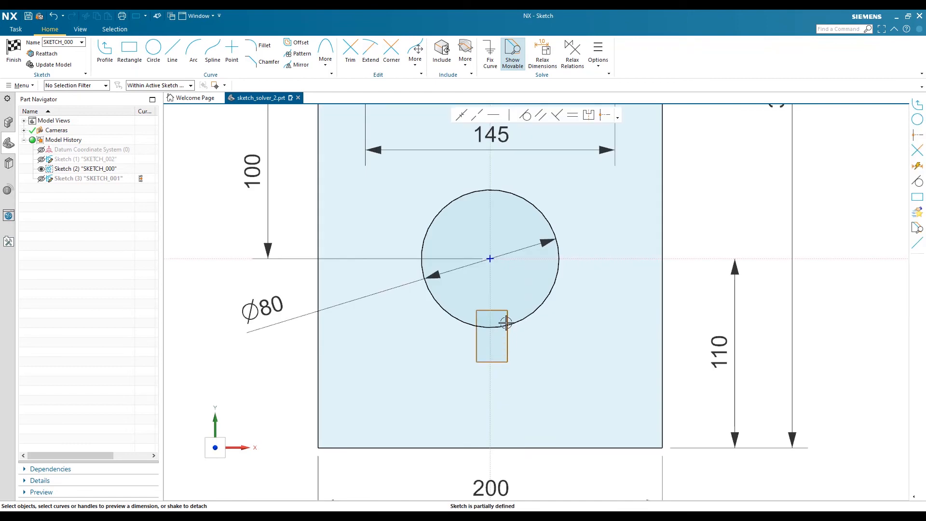
- Complete the small tab rectangle under the button circle, then bring up the solver options
left_click(349, 53)
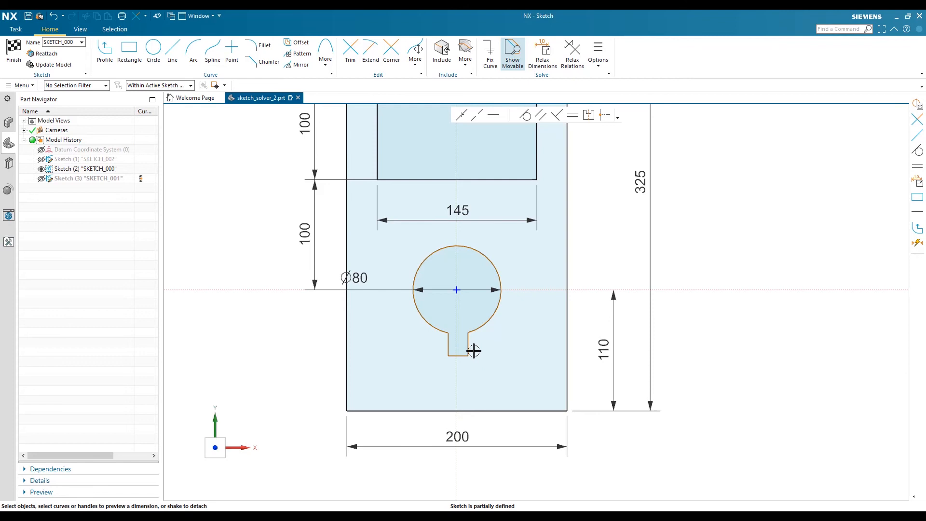
mouse_move(487, 348)
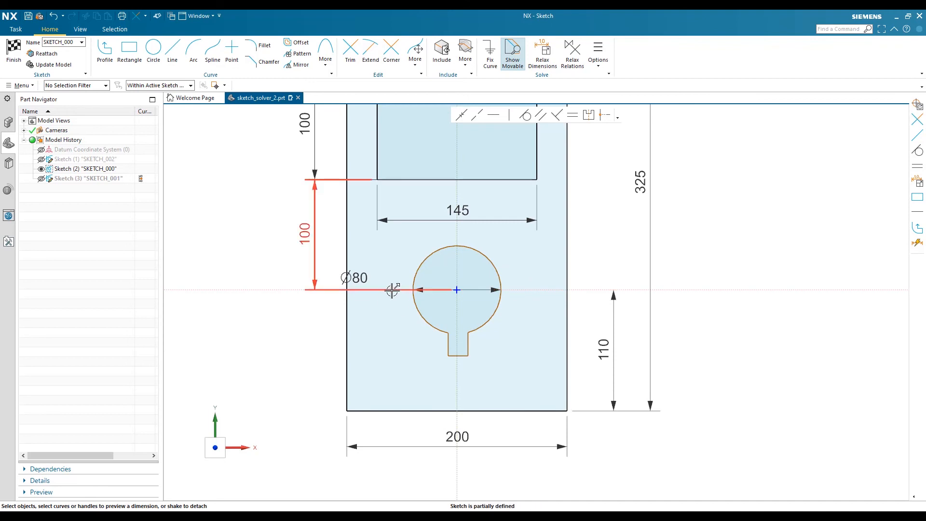
mouse_move(393, 290)
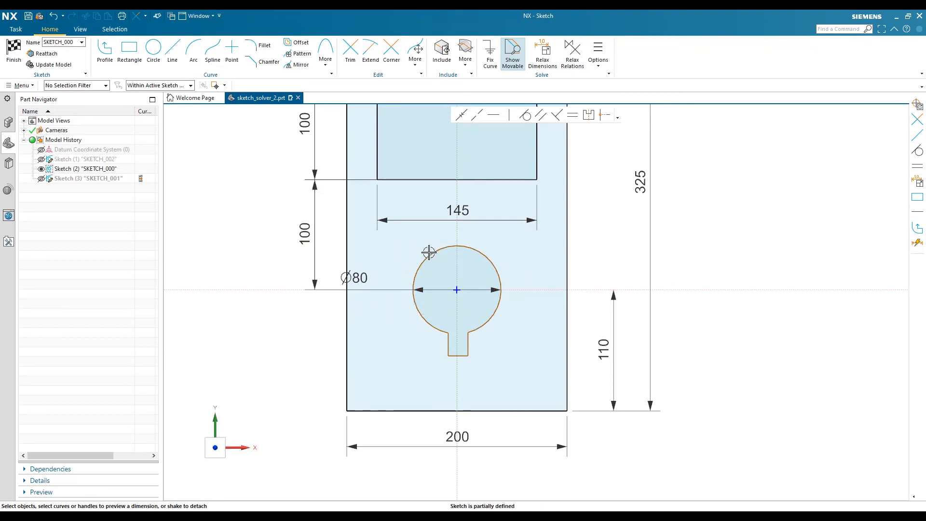
mouse_move(465, 242)
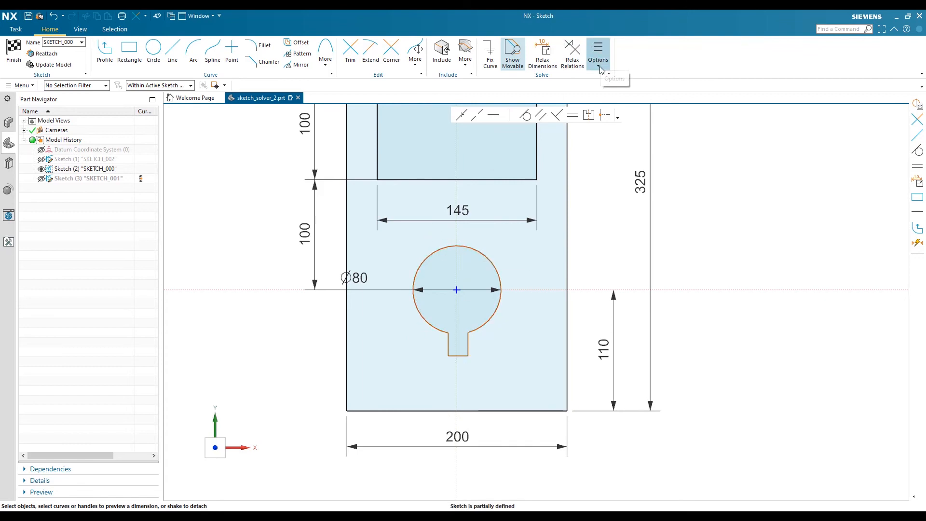
left_click(598, 52)
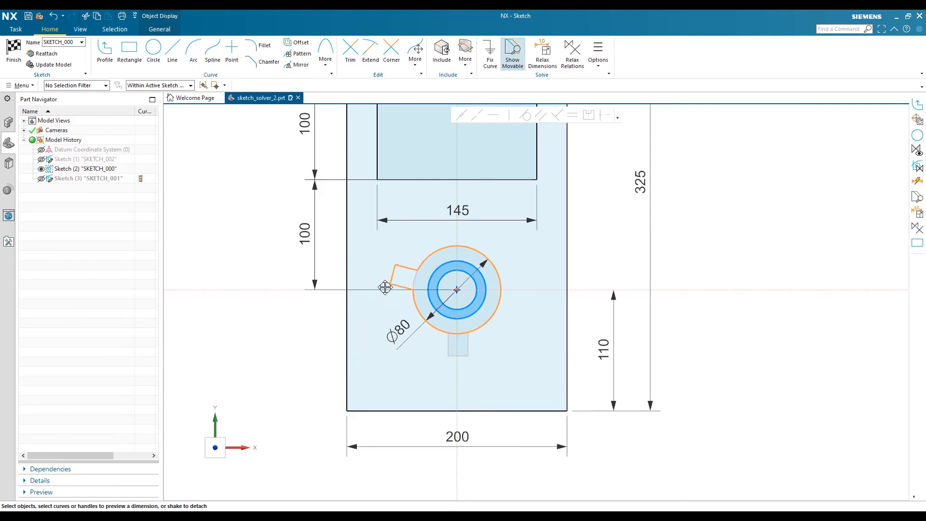
left_click_drag(384, 288, 542, 294)
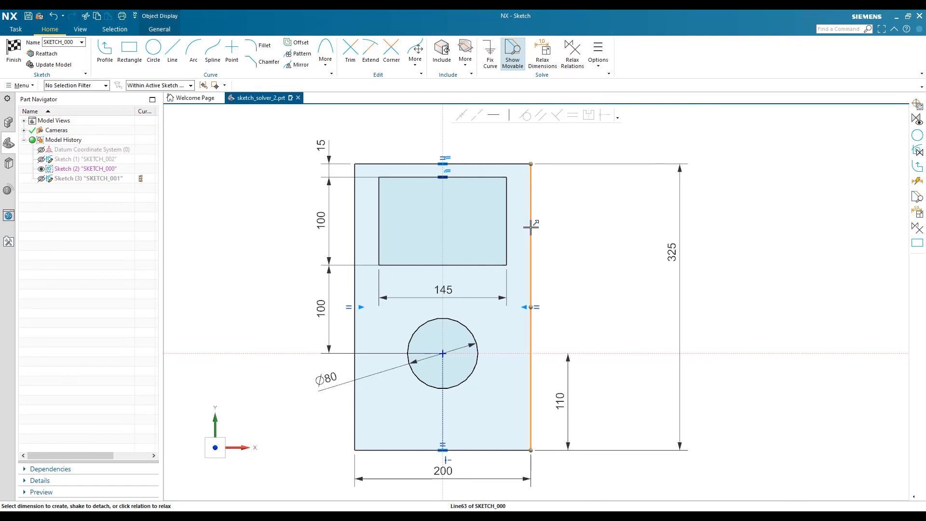
mouse_move(577, 222)
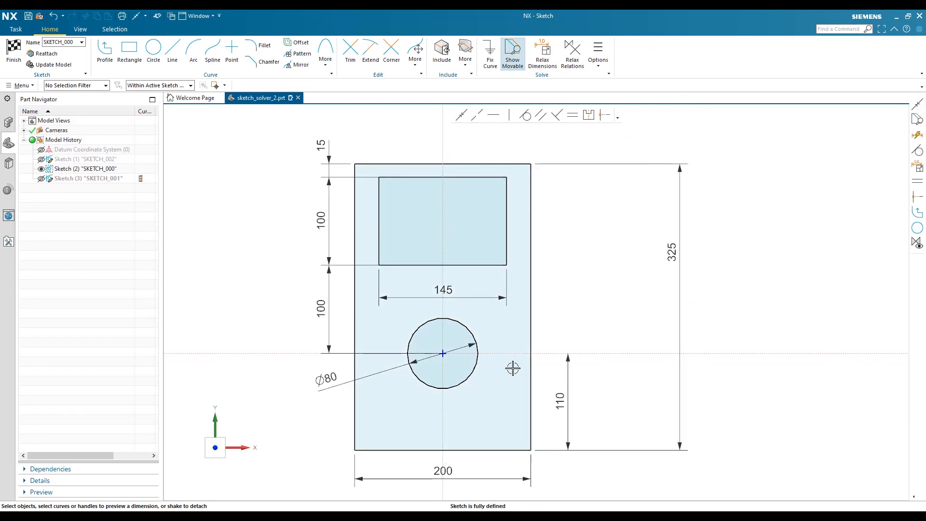
mouse_move(468, 169)
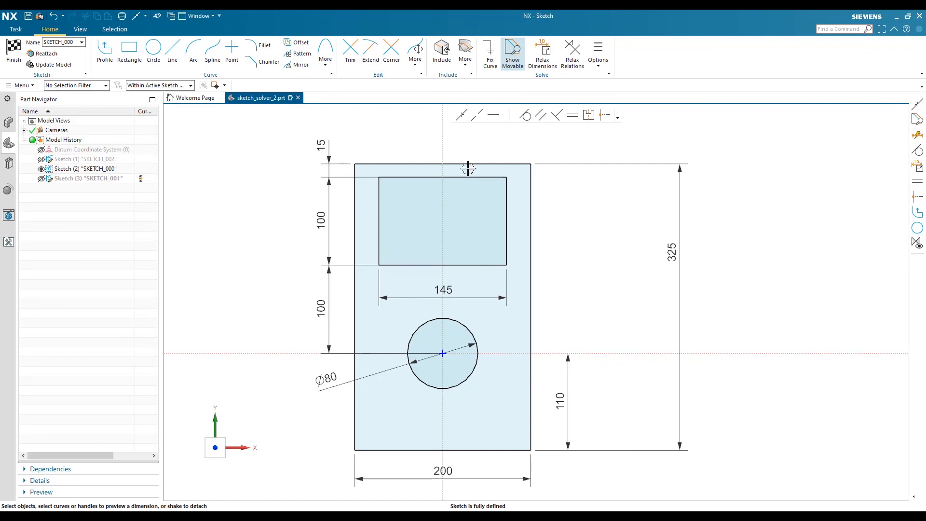
mouse_move(578, 310)
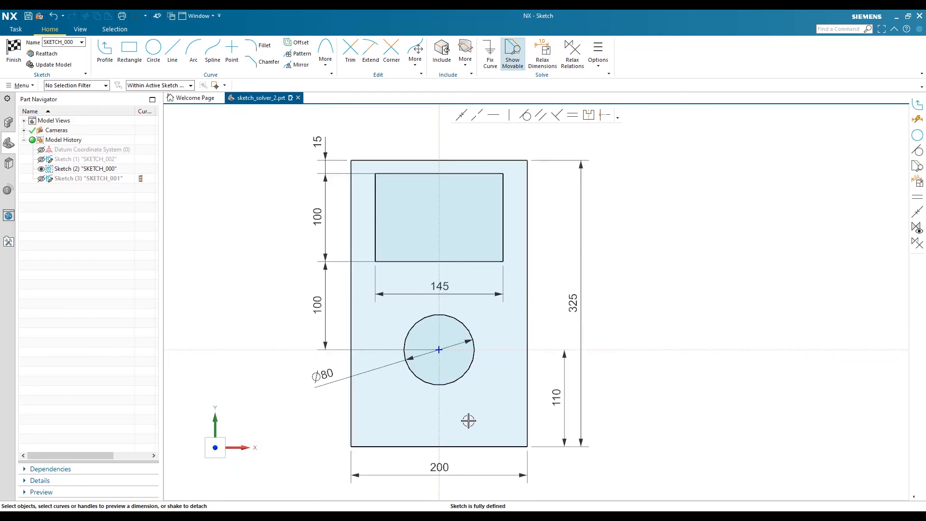
mouse_move(129, 48)
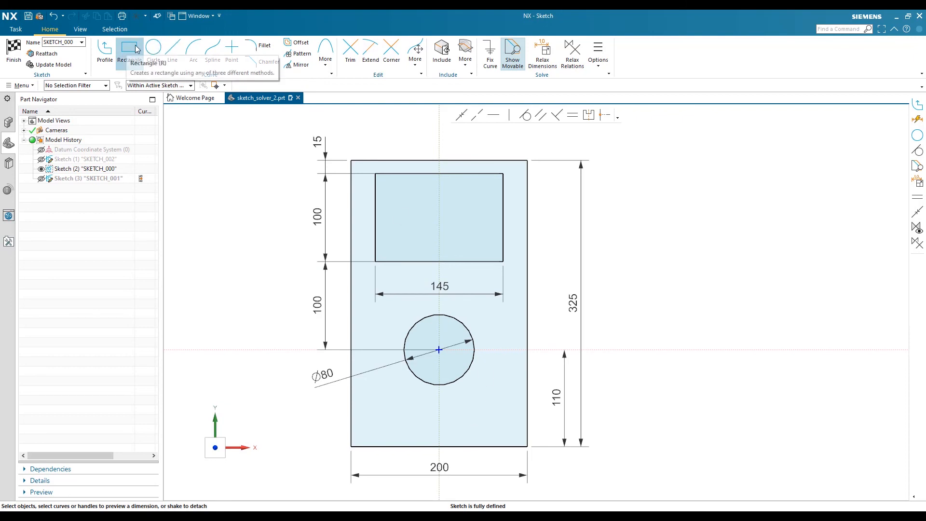
- Start the Rectangle tool to place a smaller rectangle inside the screen rectangle
left_click(129, 50)
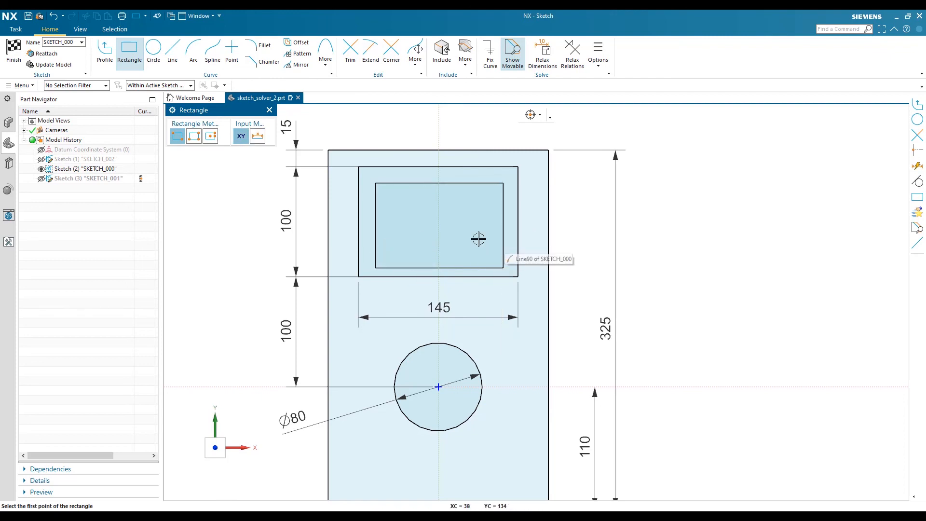
mouse_move(532, 214)
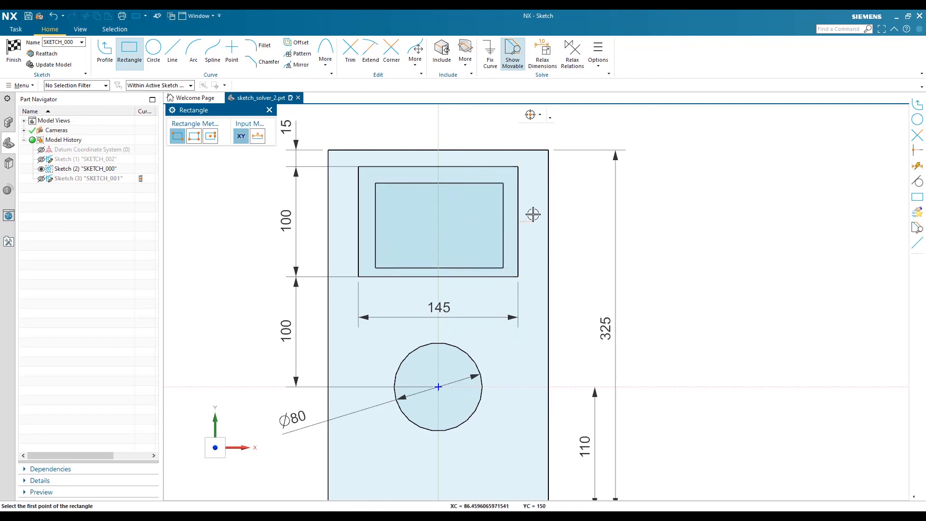
mouse_move(517, 317)
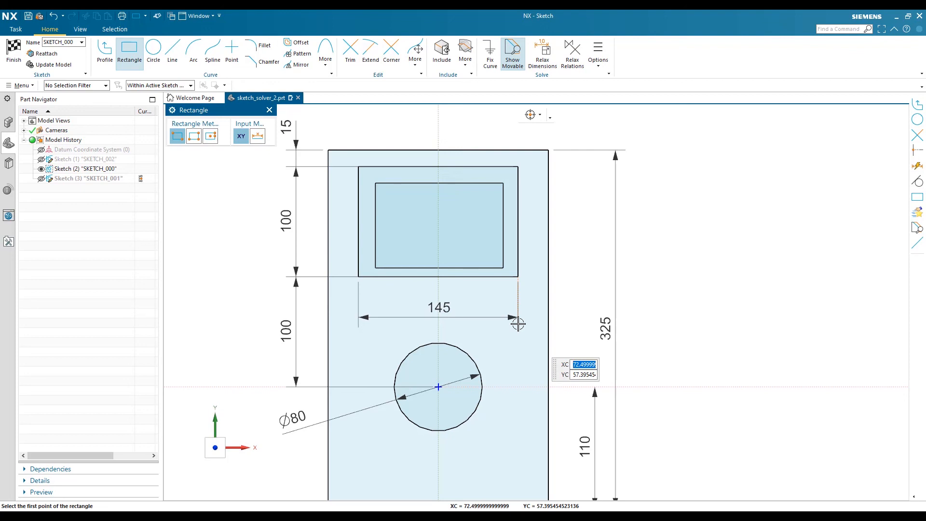
mouse_move(374, 217)
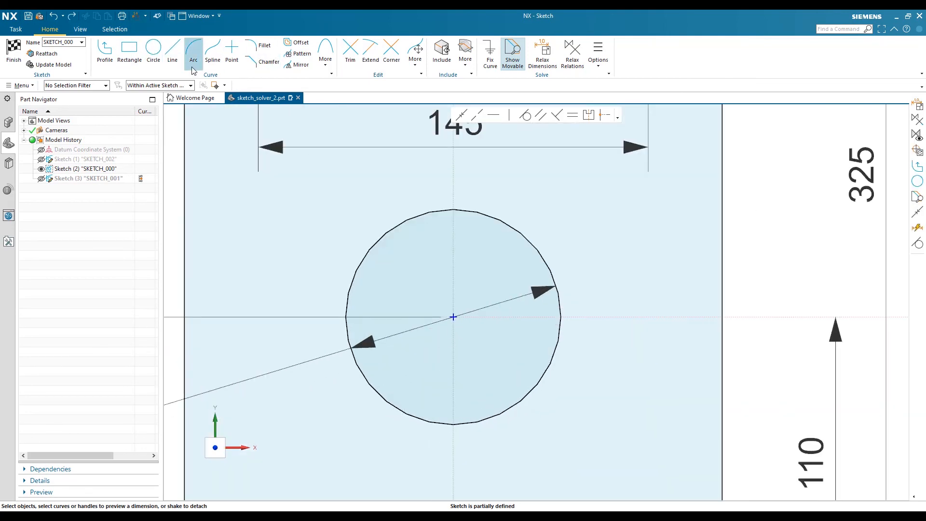
- Add a concentric offset circle, enable Relax Dimensions, and drag the button beyond 80 diameter
left_click(153, 53)
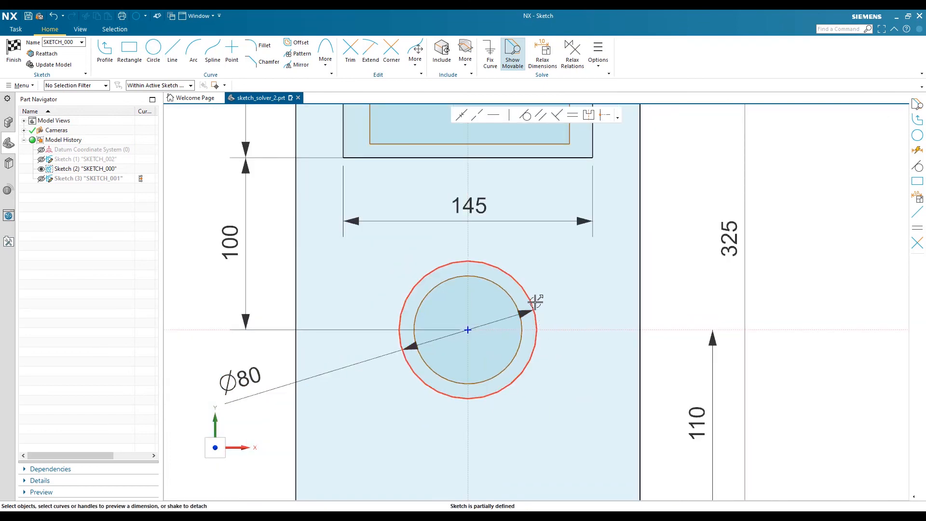
mouse_move(542, 55)
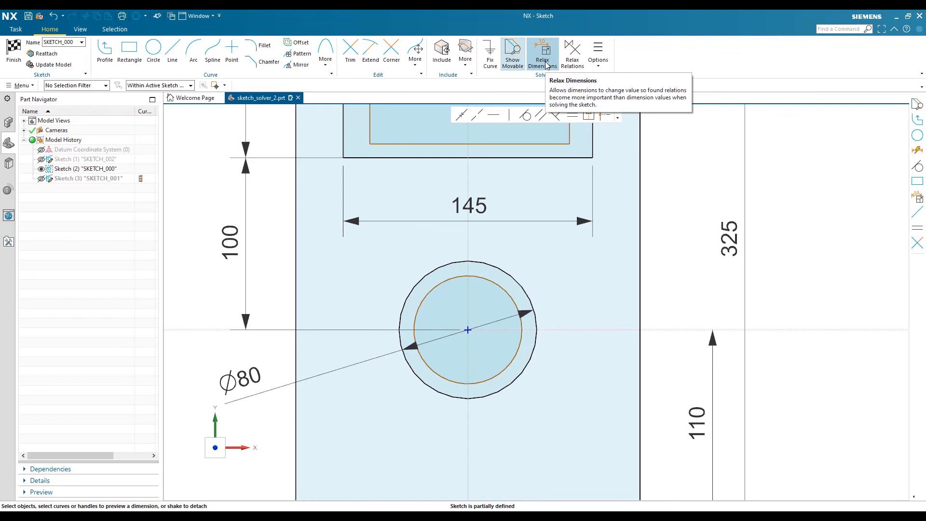
left_click(537, 330)
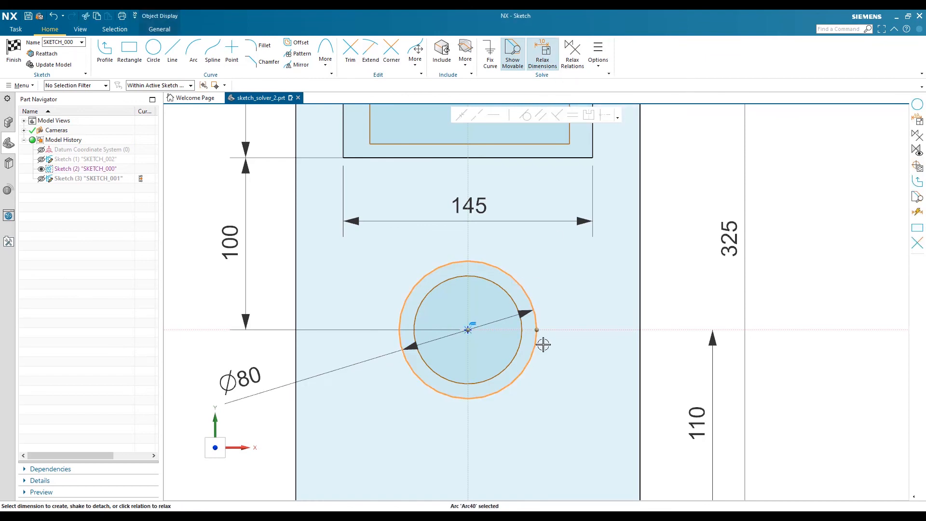
left_click_drag(543, 345, 571, 338)
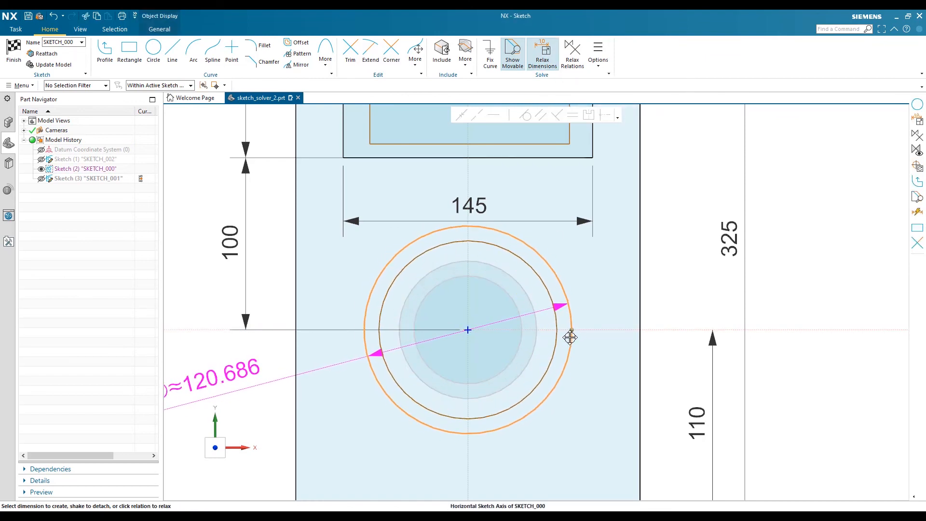
left_click_drag(570, 338, 573, 345)
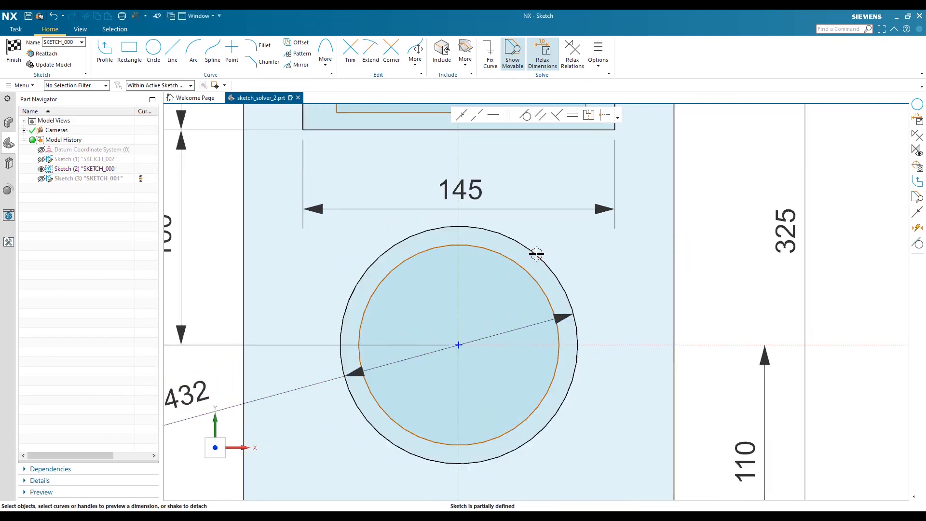
left_click(458, 346)
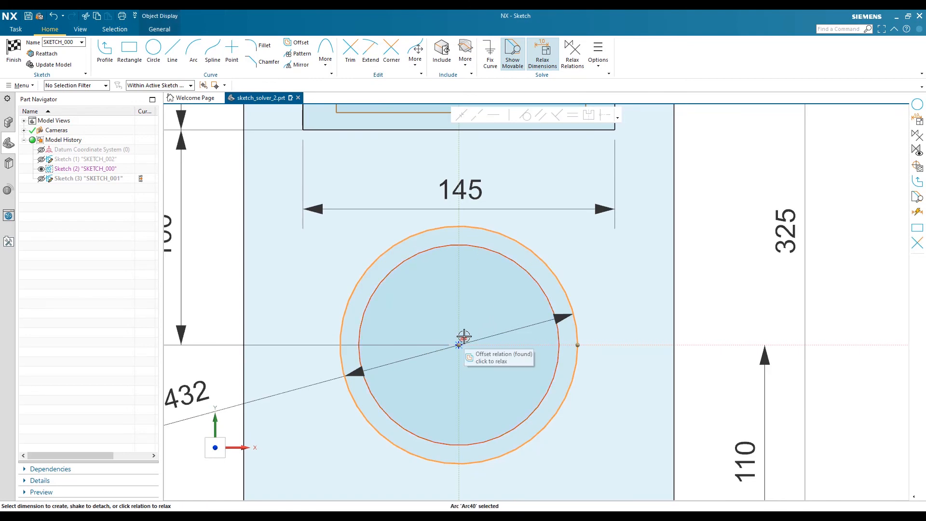